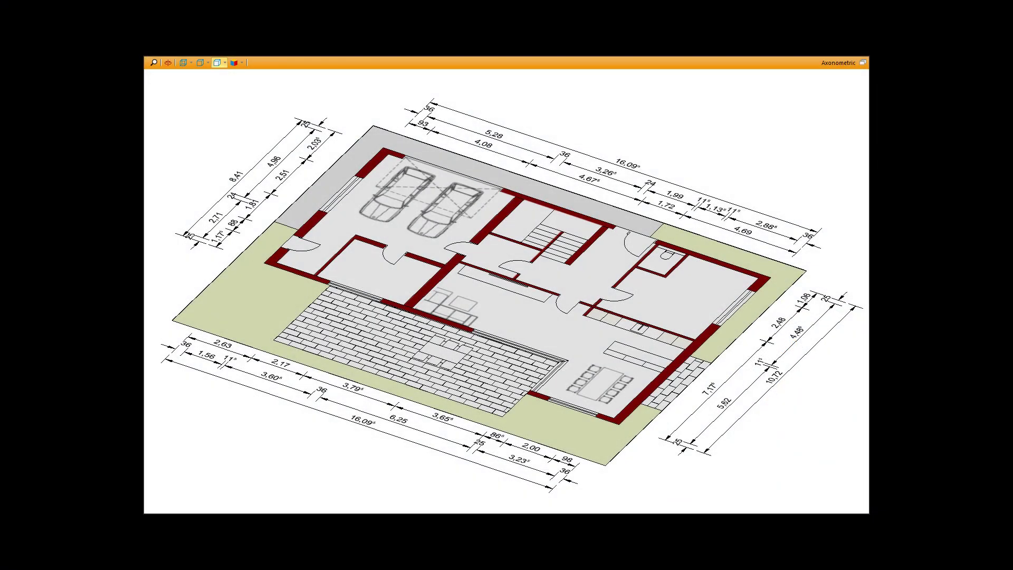
Step: Create a new blank project with the empty front, plan, perspective and axonometric views
left_click(18, 27)
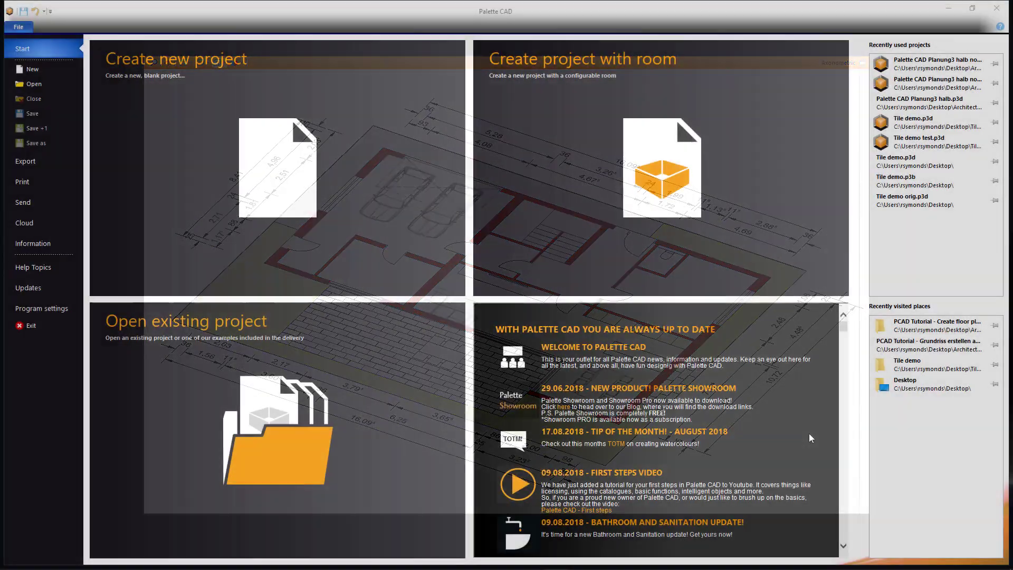
left_click(278, 161)
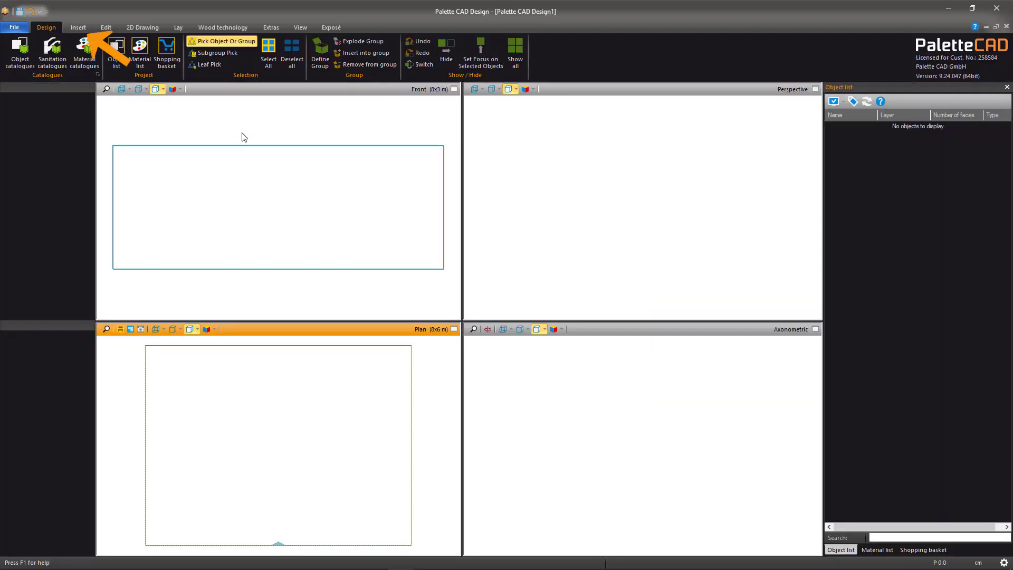
Step: Pick Master plan.dwg from the Plans folder through Insert > Import > 3D Import
left_click(78, 27)
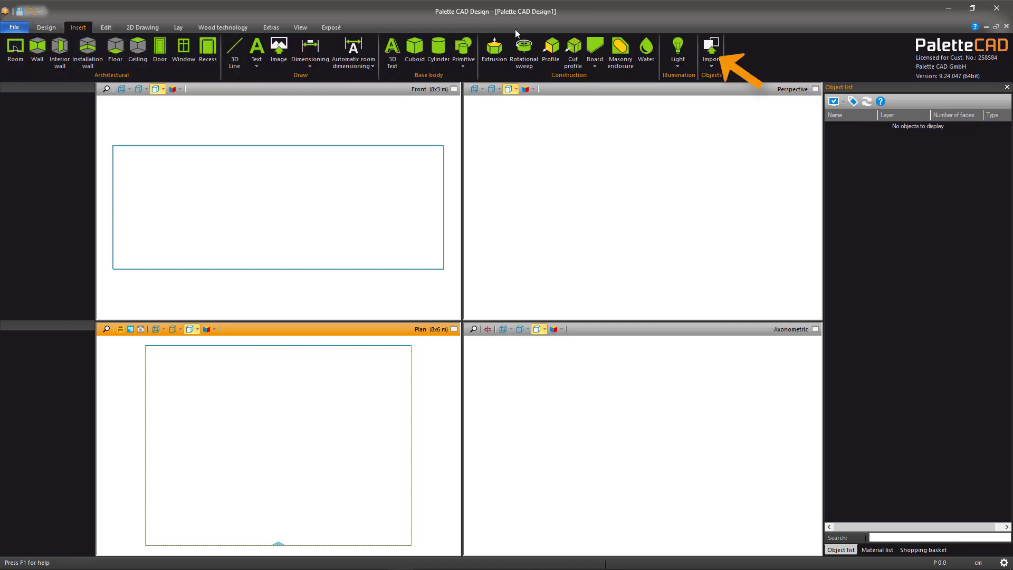
left_click(711, 51)
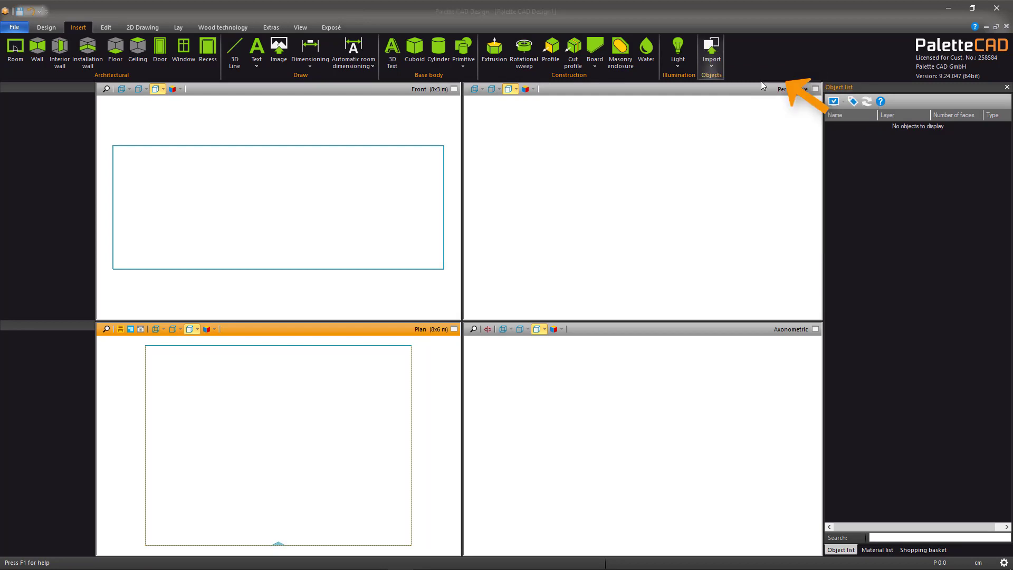
left_click(711, 52)
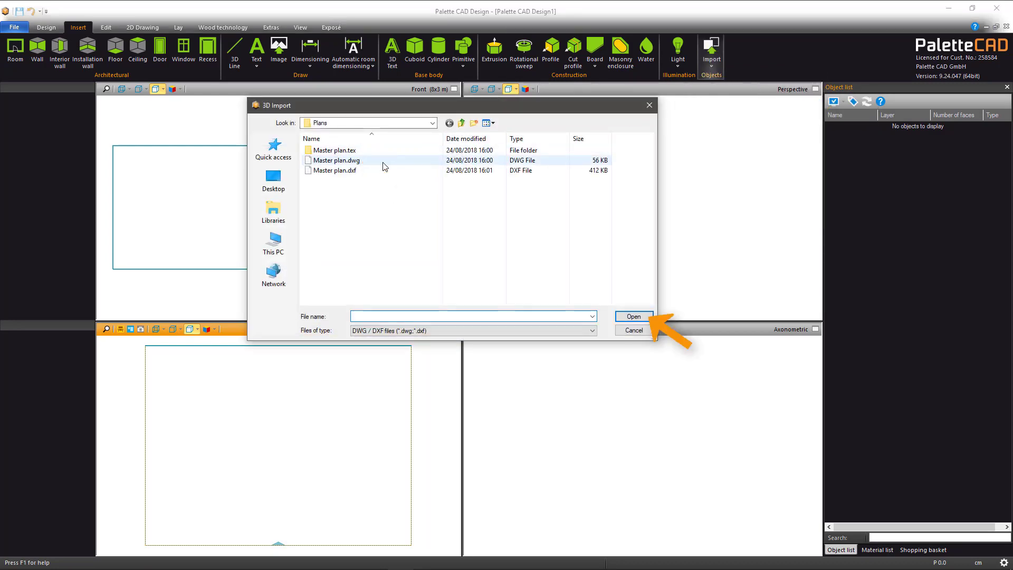
left_click(632, 316)
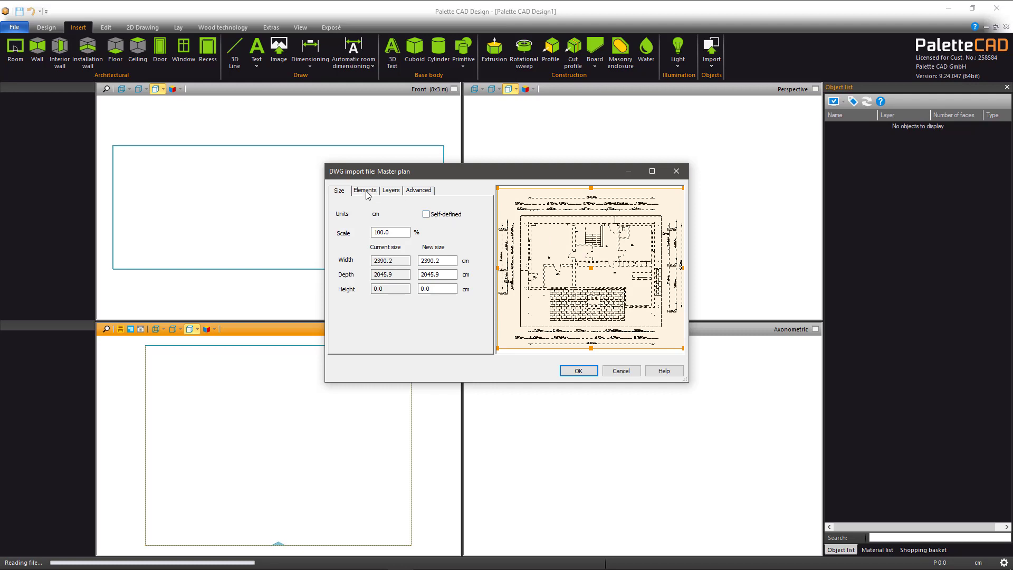
Step: Review the imported element types, then accept the Master plan at 100% scale
left_click(364, 190)
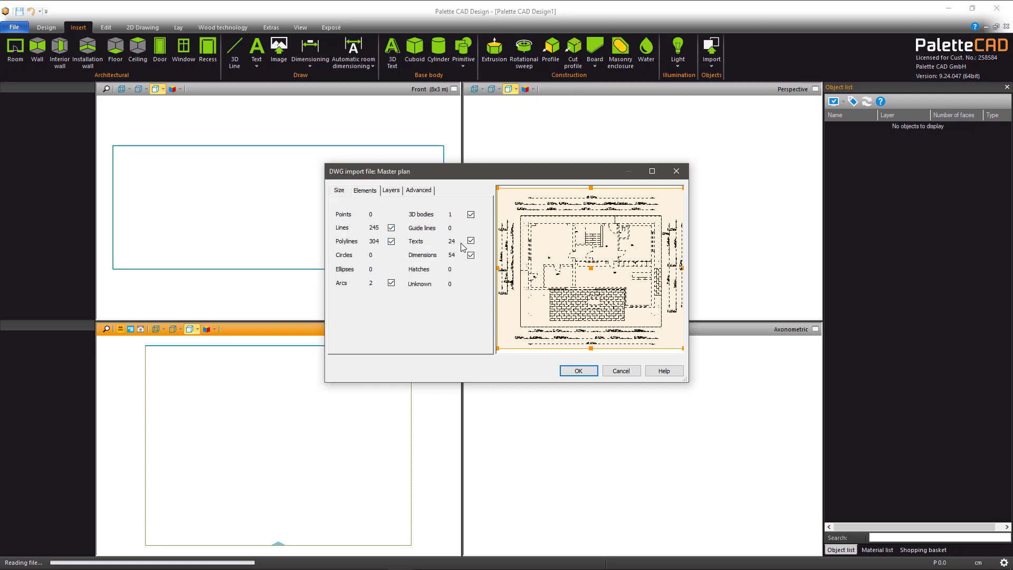
left_click(391, 242)
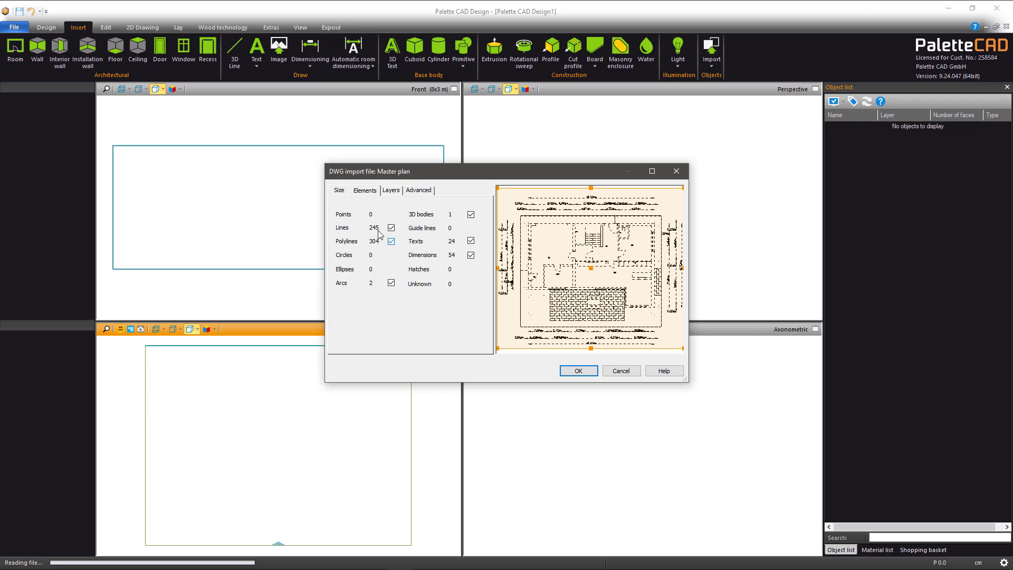
left_click(338, 190)
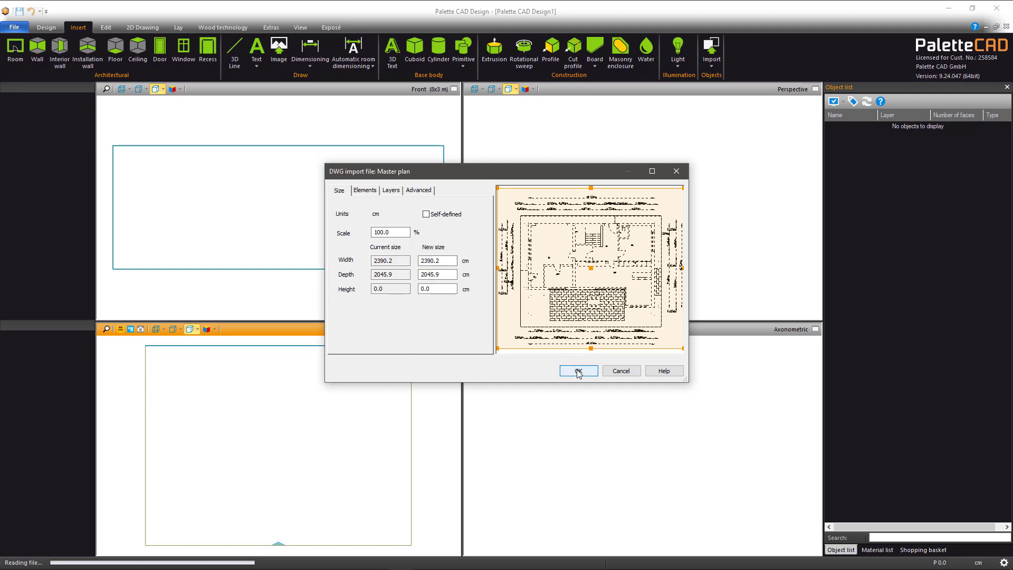
left_click(578, 370)
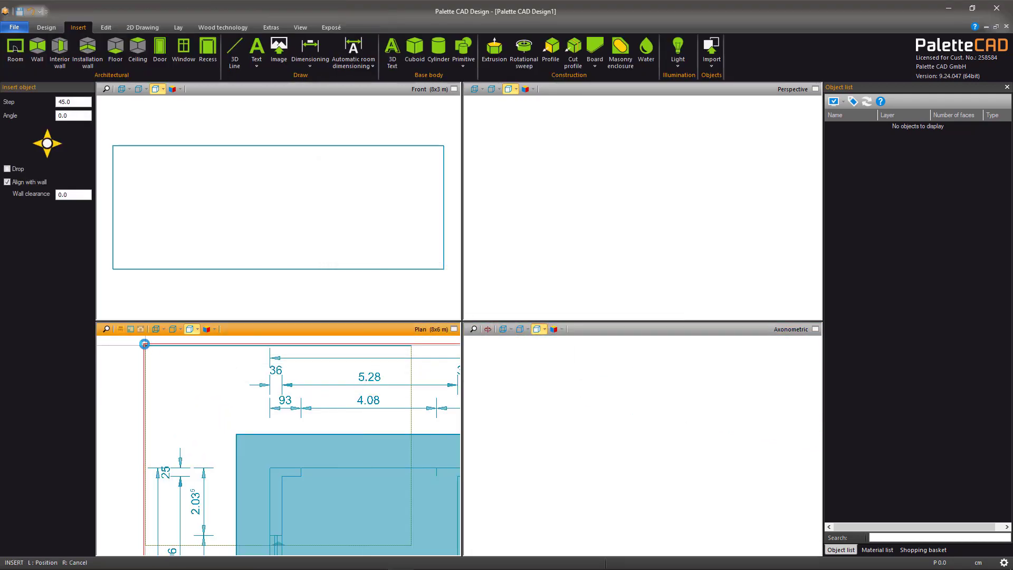
Step: Place the Master plan in the Plan view and accept the 2406.7 × 1973.5 cm workspace
left_click(145, 343)
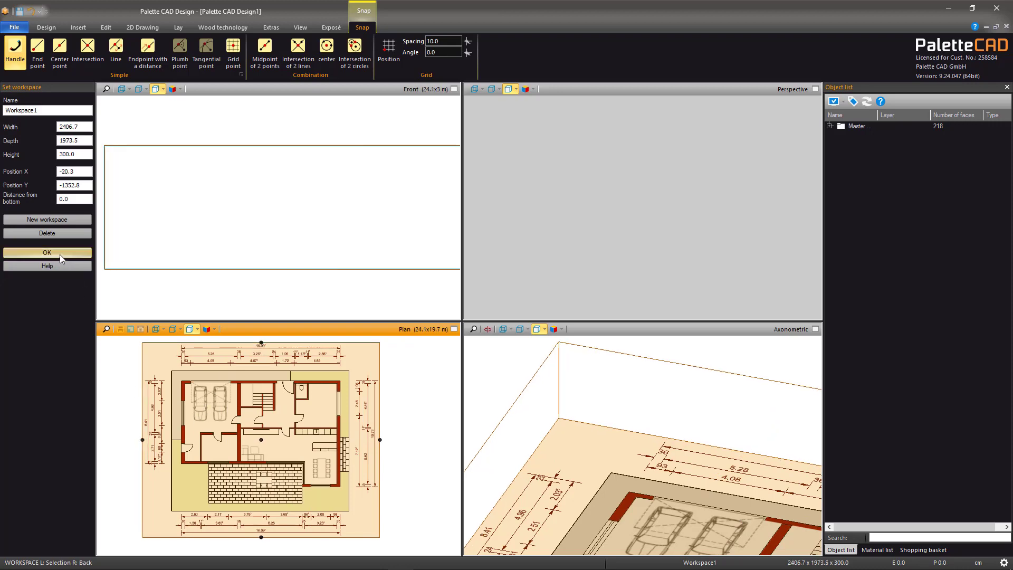
left_click(46, 253)
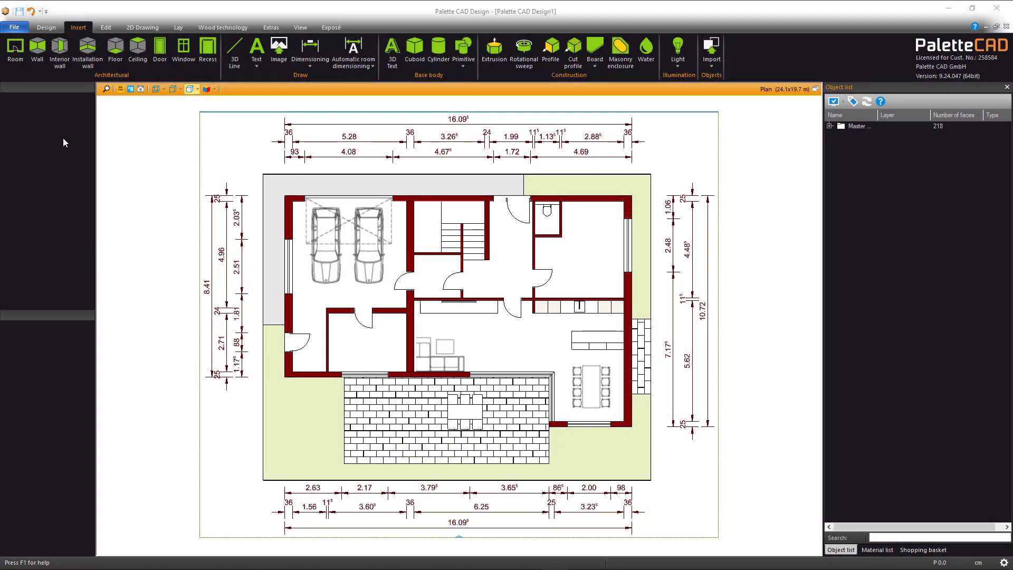
Step: Configure 250 cm high, 25 cm thick left-aligned continuous walls with covering and floor, no ceiling
left_click(37, 52)
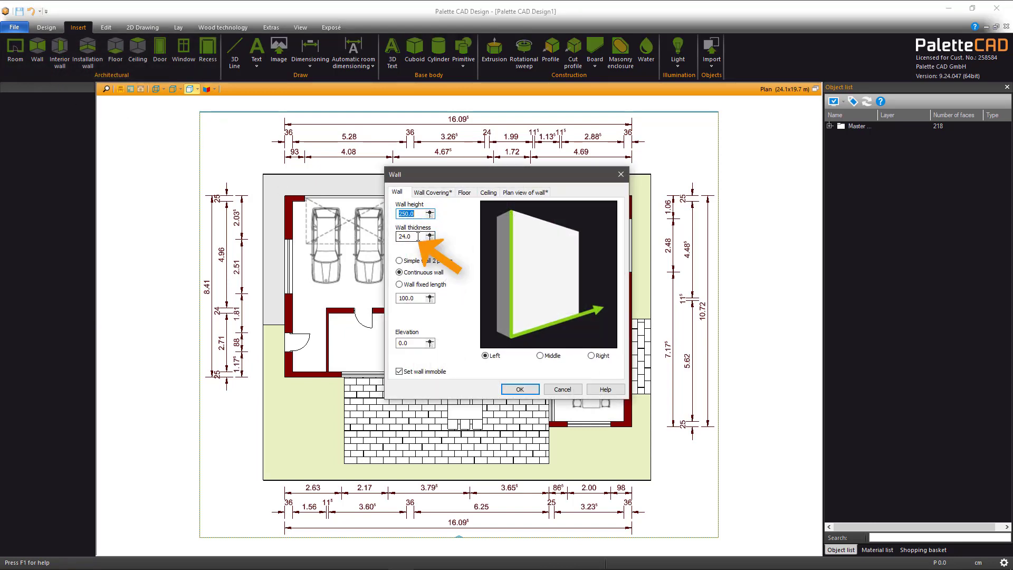
type("25")
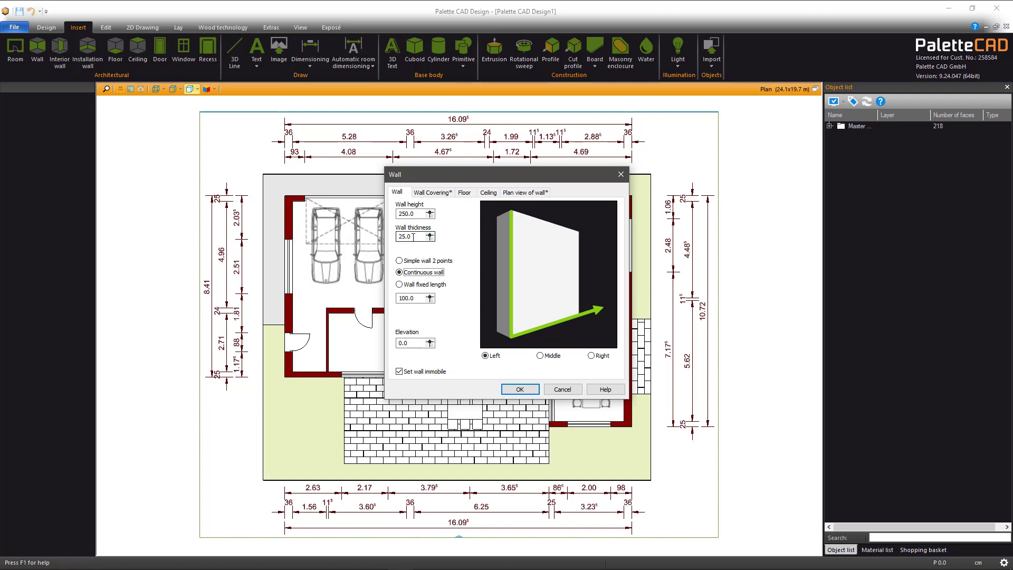
left_click(400, 272)
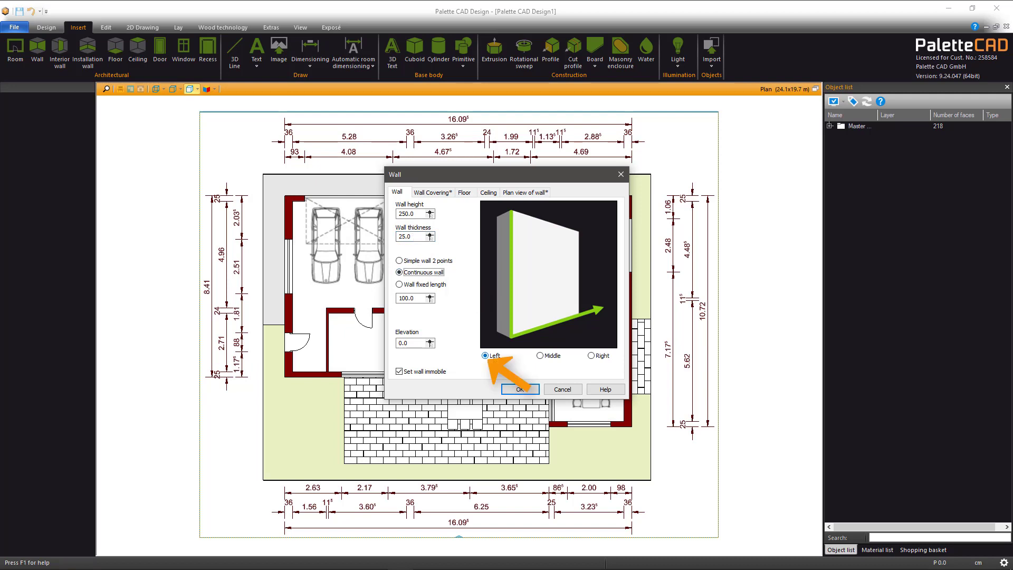
left_click(432, 192)
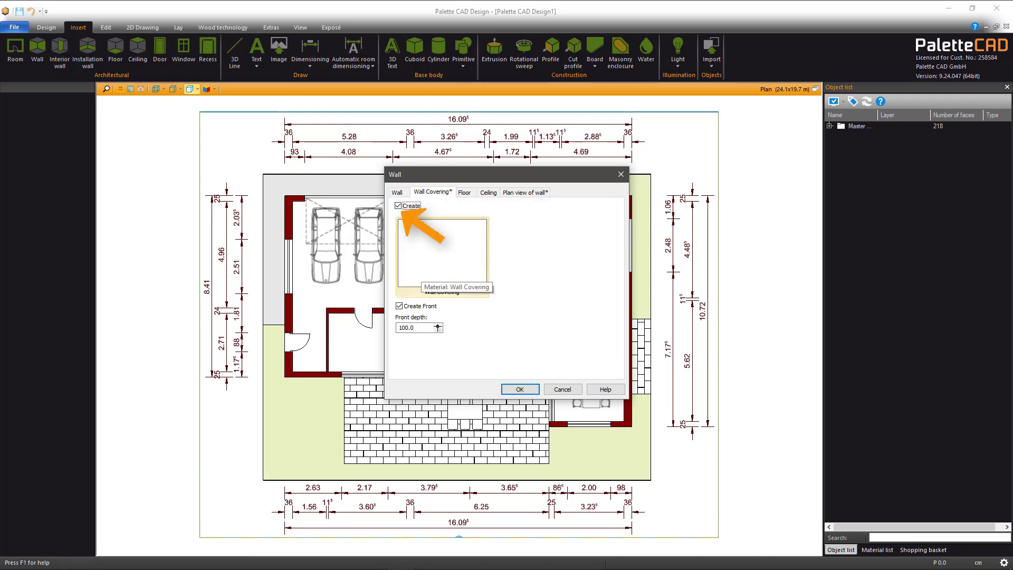
left_click(465, 192)
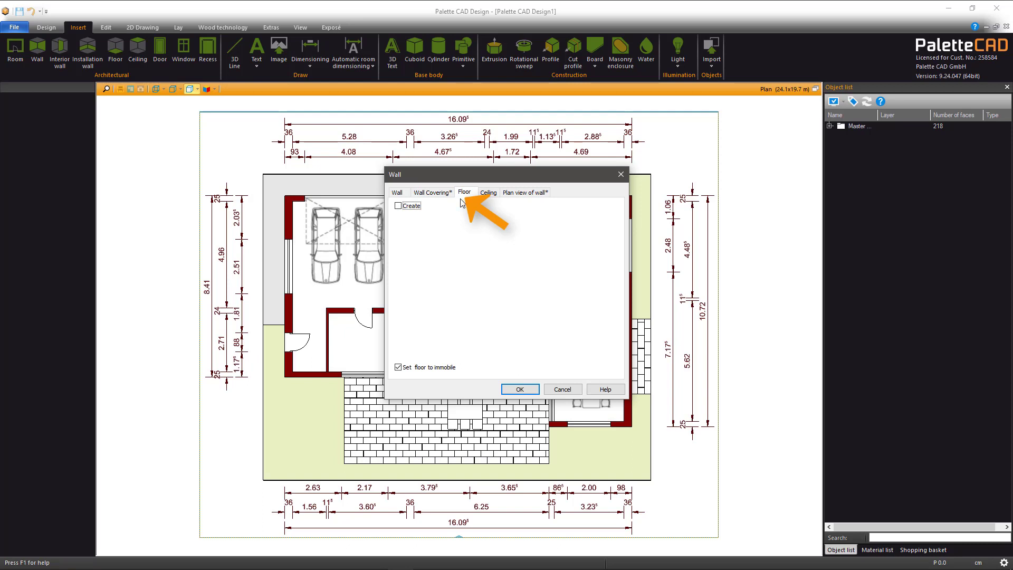
left_click(398, 205)
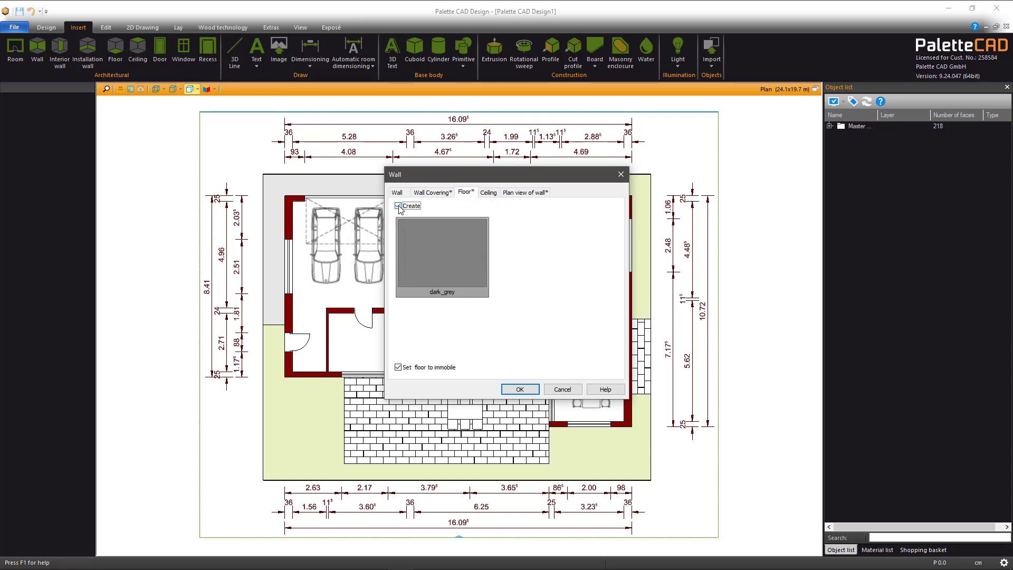
left_click(518, 389)
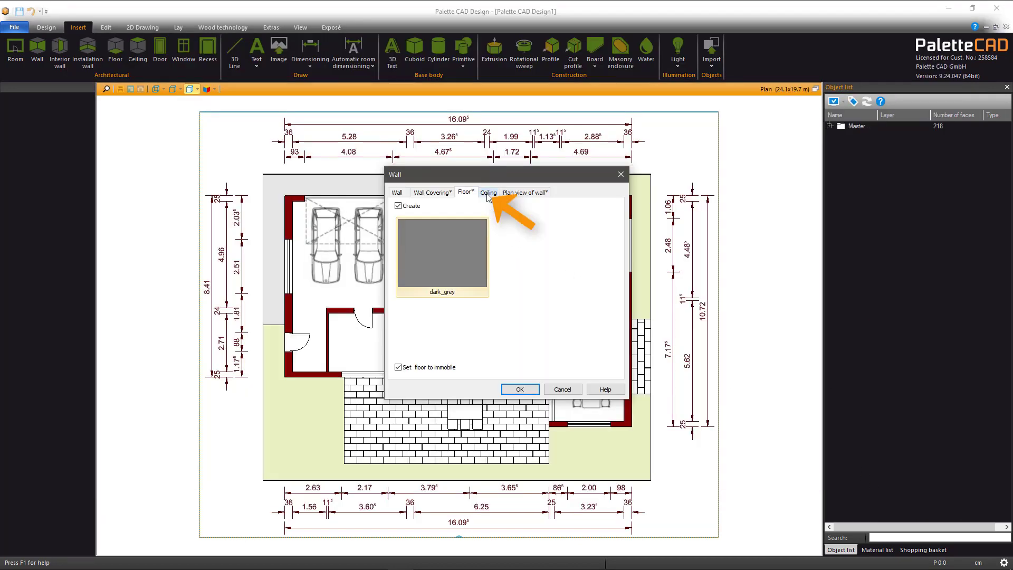
left_click(488, 192)
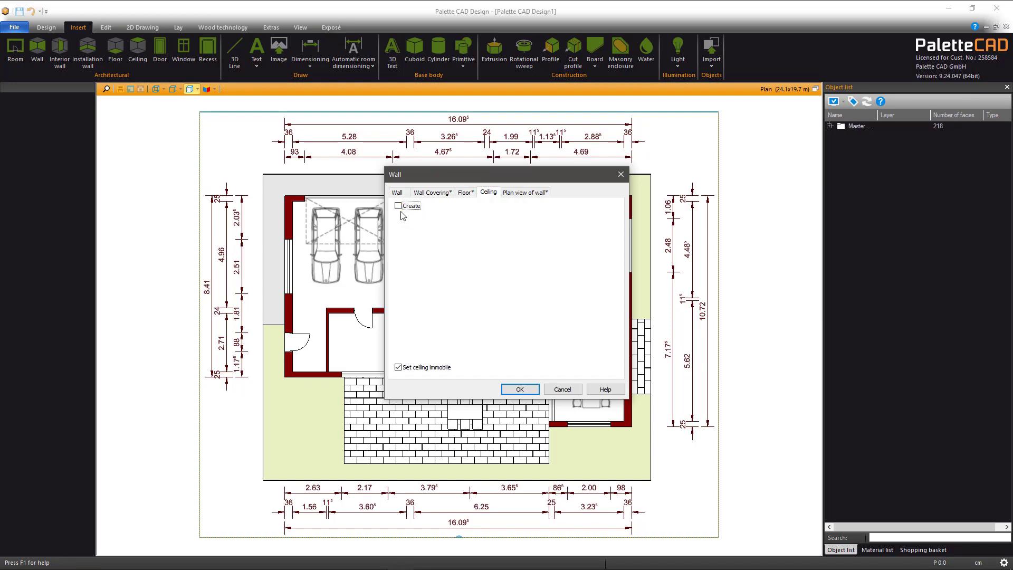
left_click(525, 192)
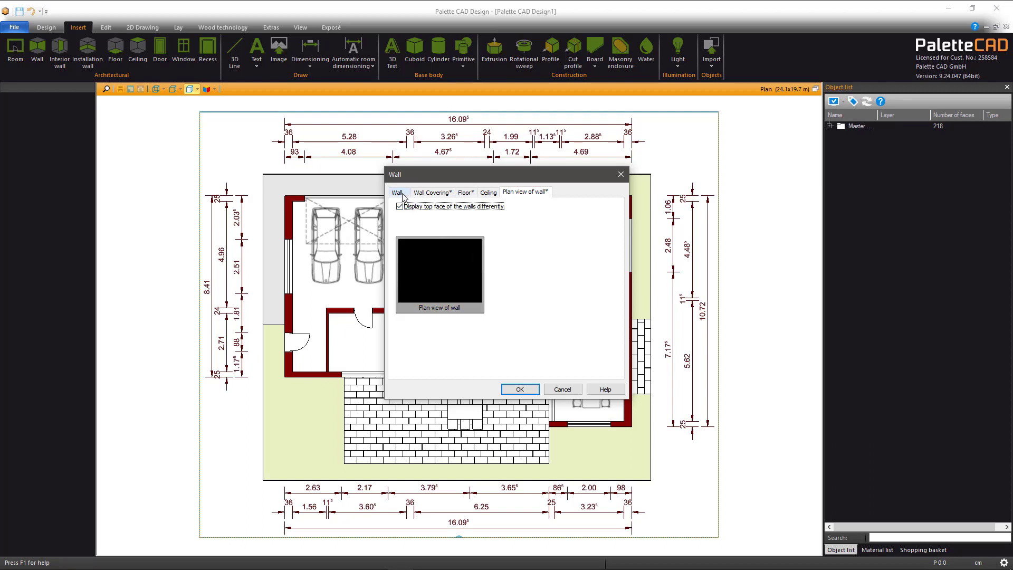
left_click(397, 192)
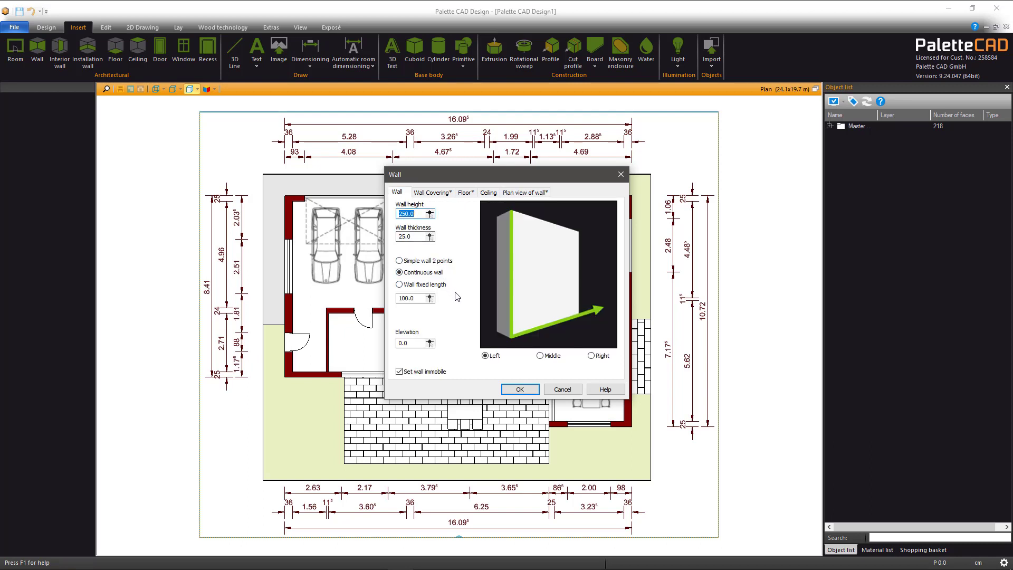
left_click(519, 389)
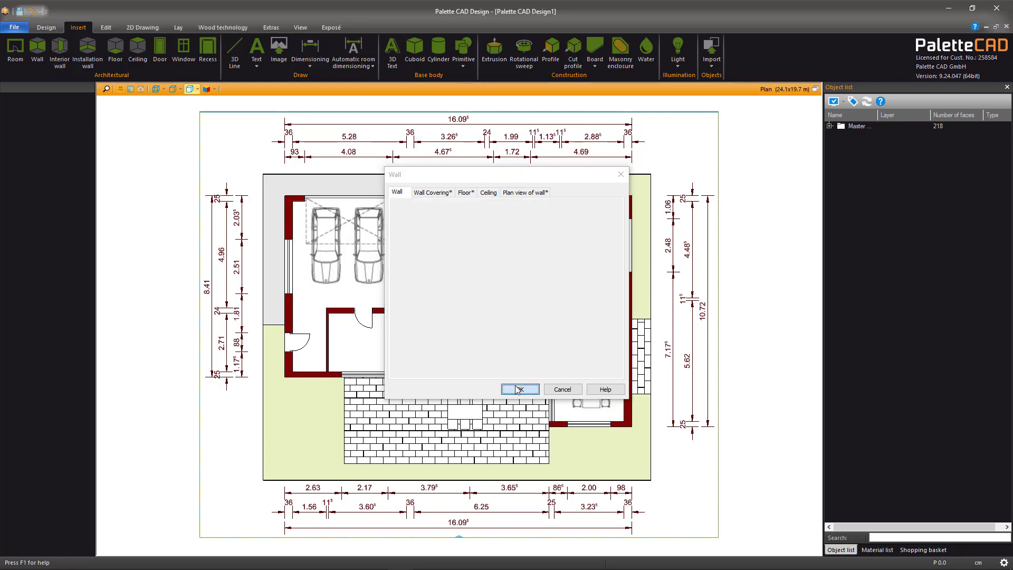
Step: Trace six exterior walls along the house outline and close the loop straight
left_click(519, 389)
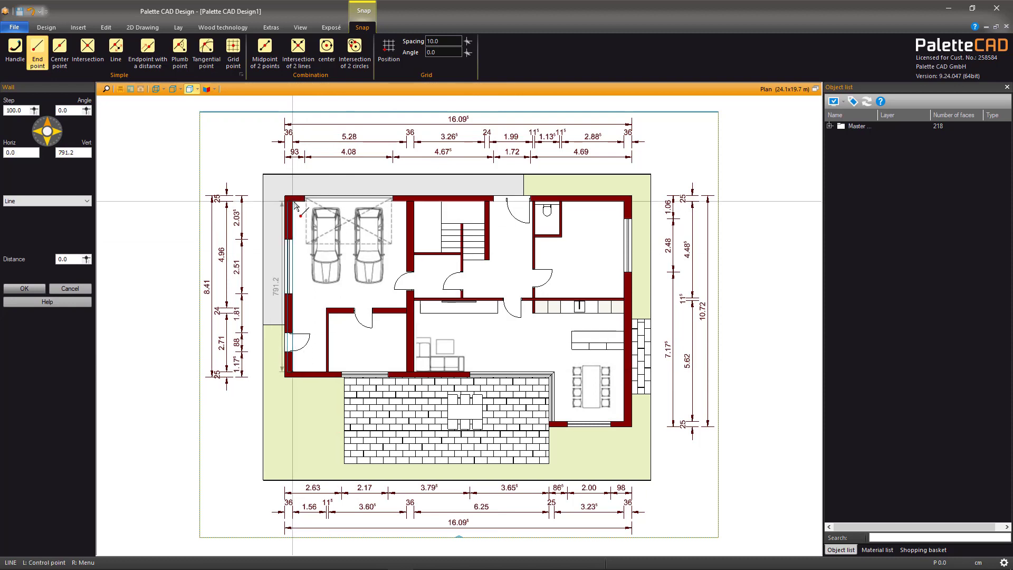
left_click_drag(294, 206, 623, 205)
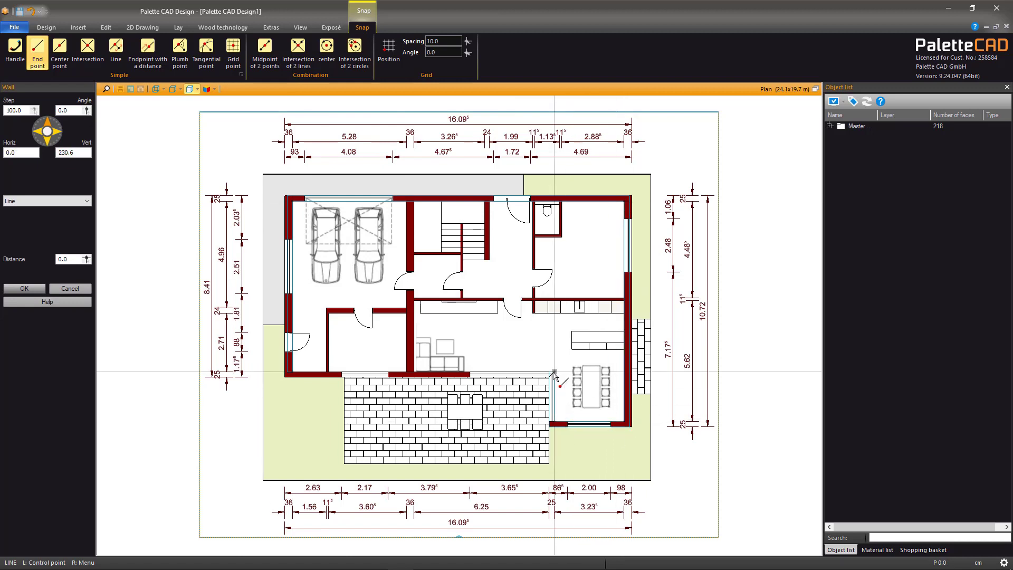
right_click(555, 374)
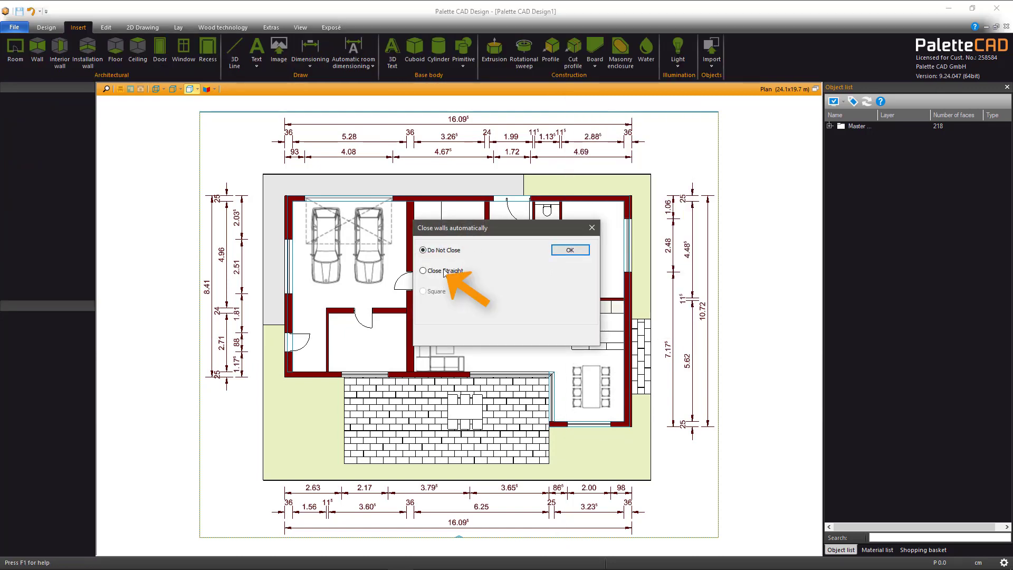
left_click(423, 270)
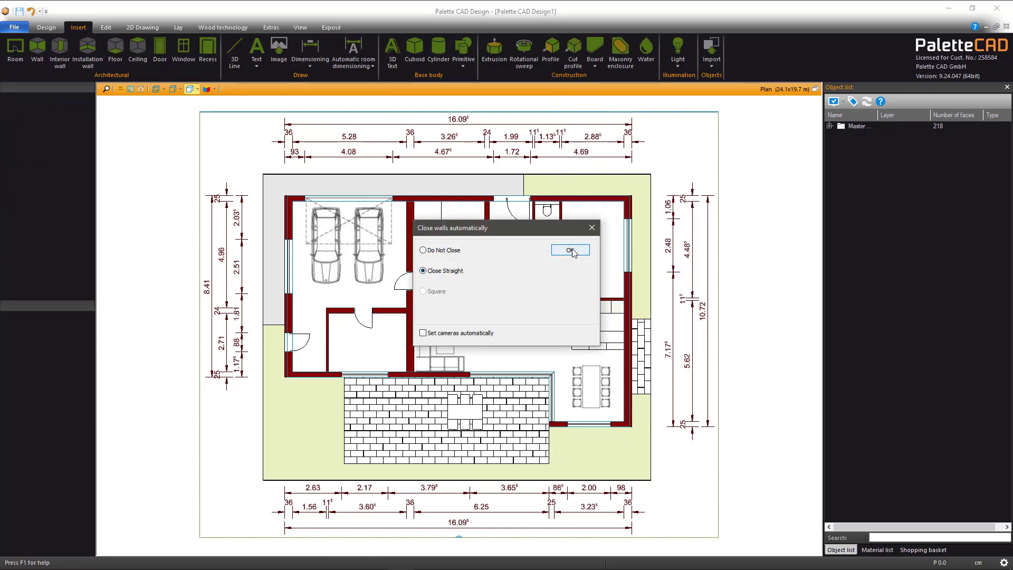
left_click(570, 250)
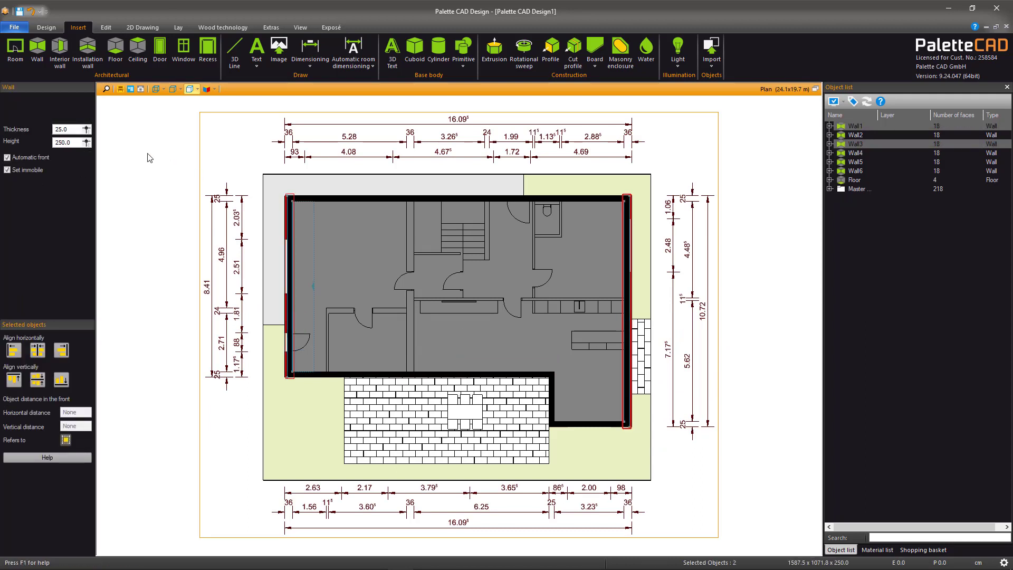
Step: Change the left and right walls' thickness to 36 cm
triple_click(63, 129)
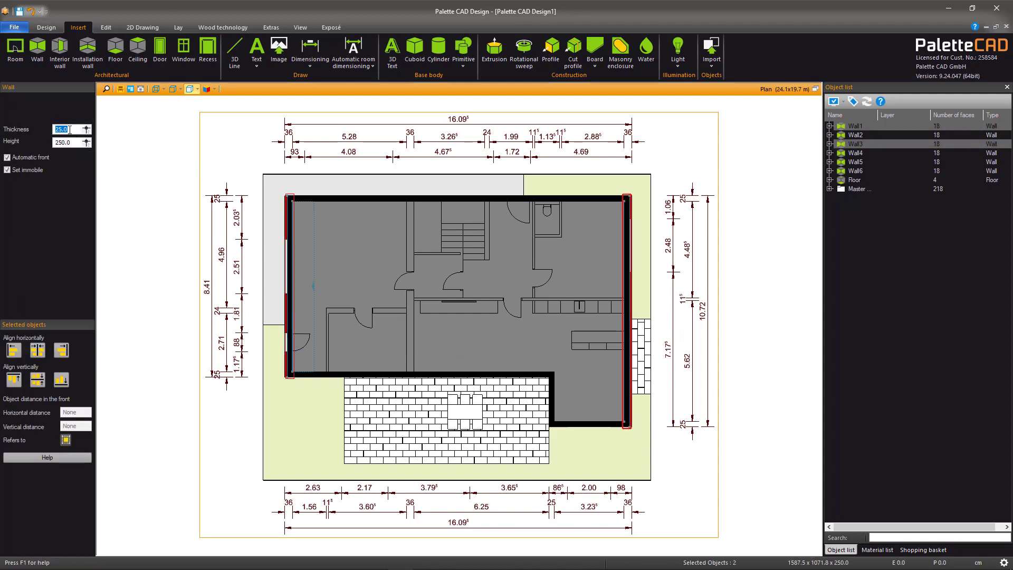
type("36")
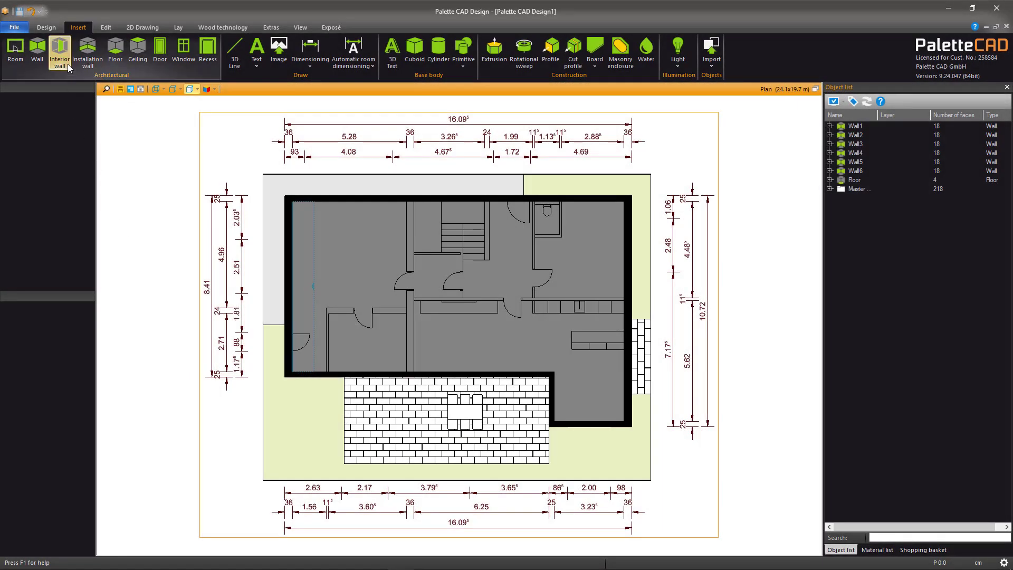
Step: Set a simple two-point, 36 cm, left-aligned interior wall and start it at a wall end
left_click(58, 53)
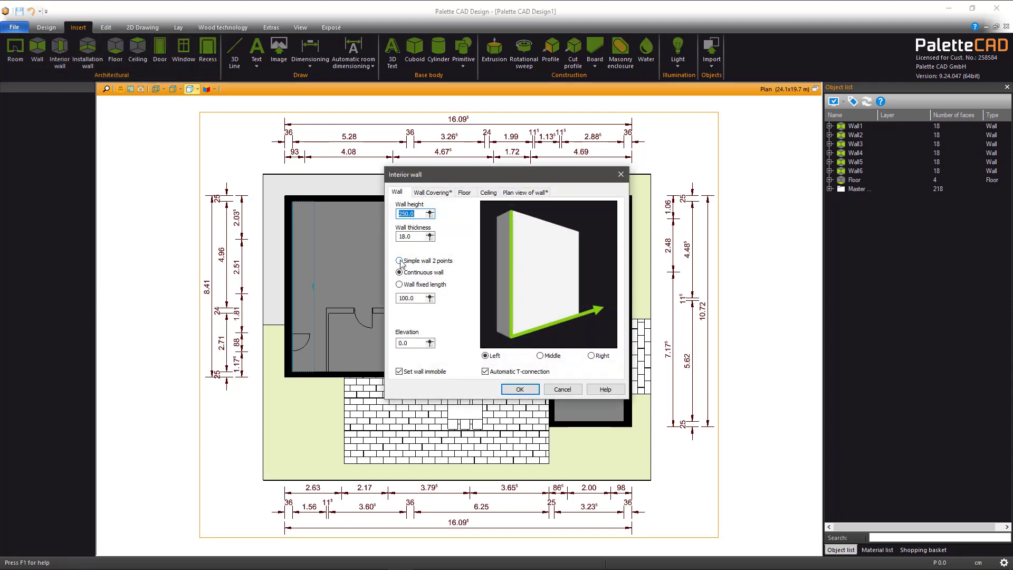
left_click(400, 260)
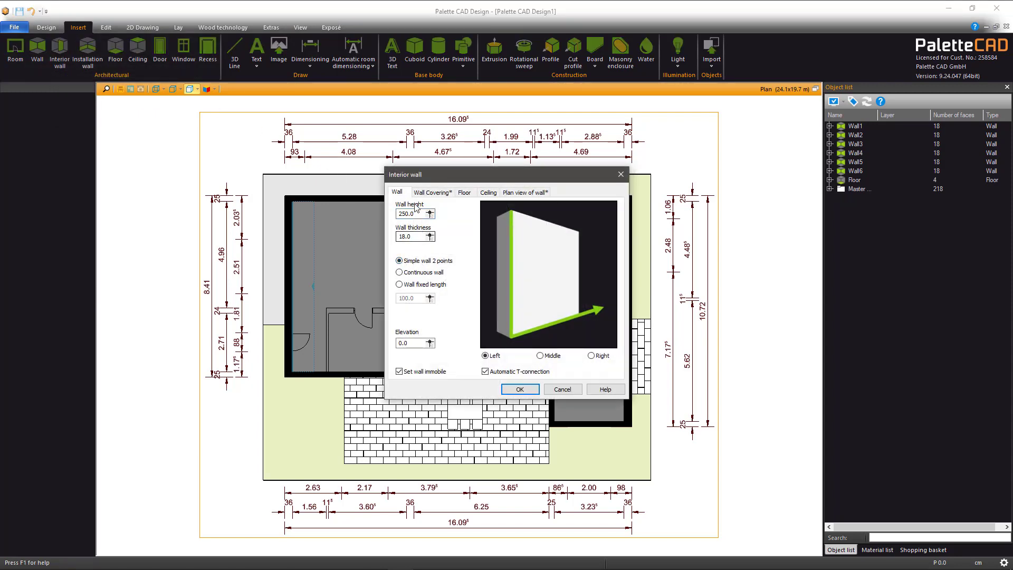
left_click(411, 237)
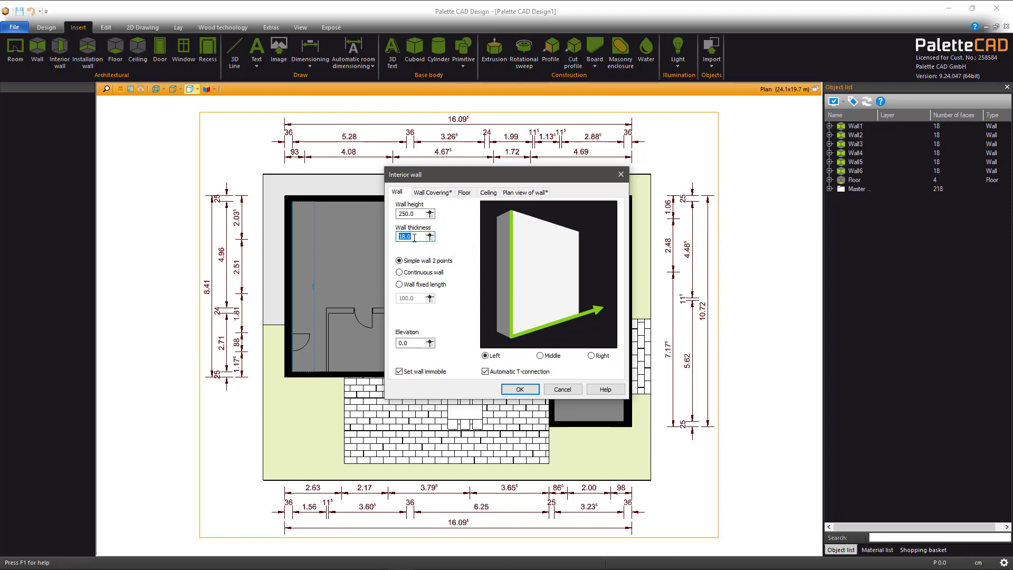
type("36.0")
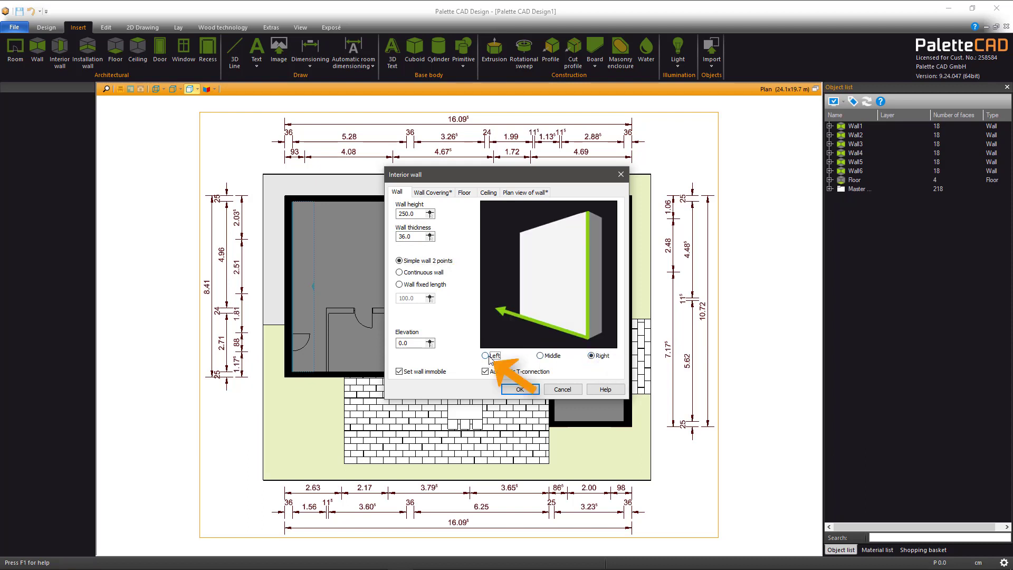
left_click(484, 355)
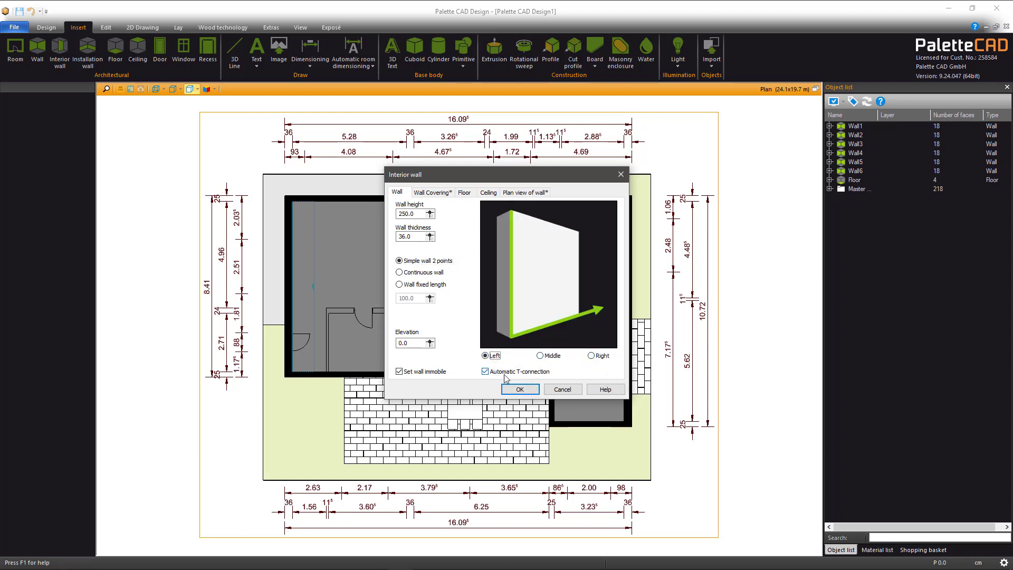
left_click(519, 389)
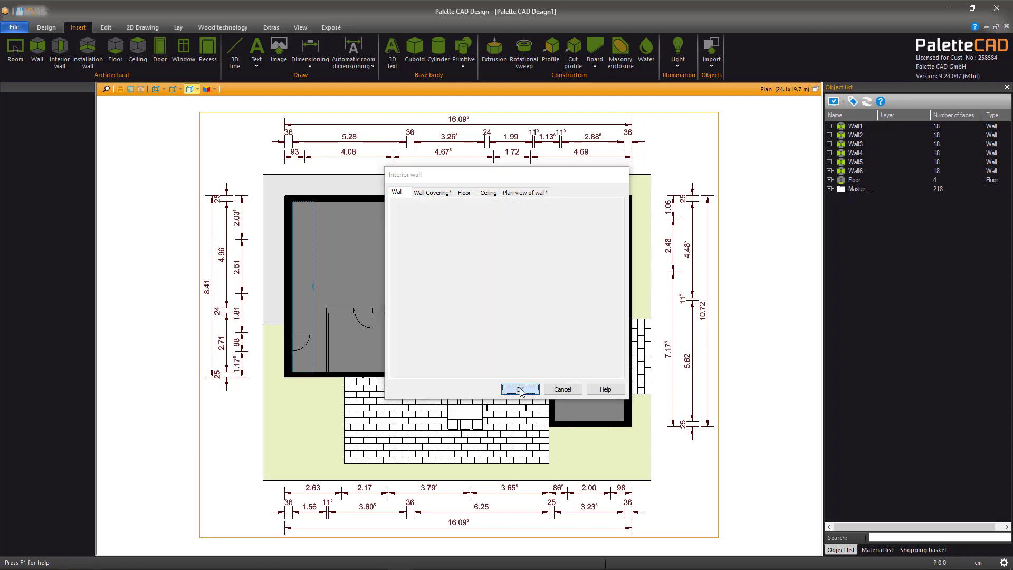
left_click(521, 389)
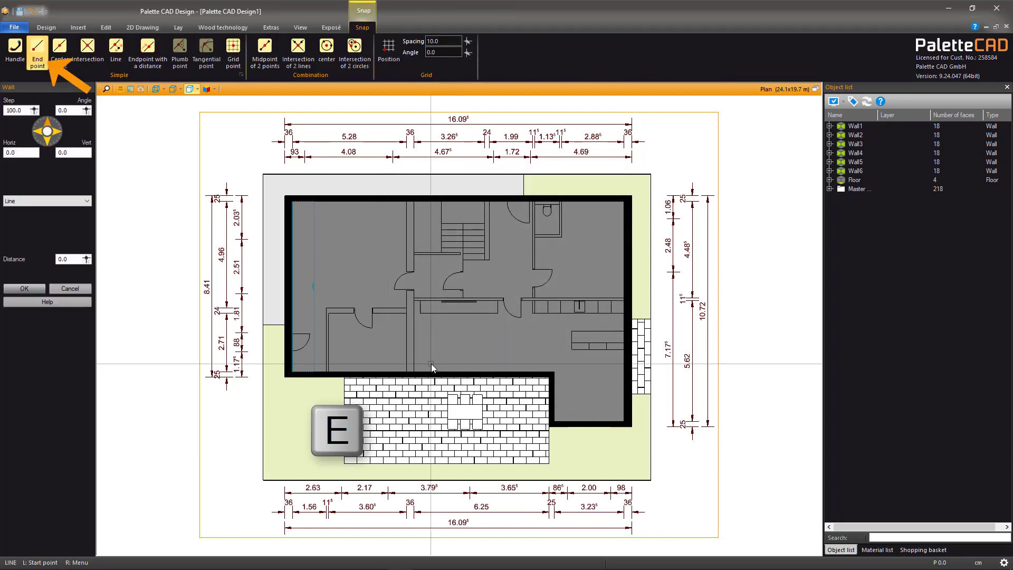
left_click(433, 369)
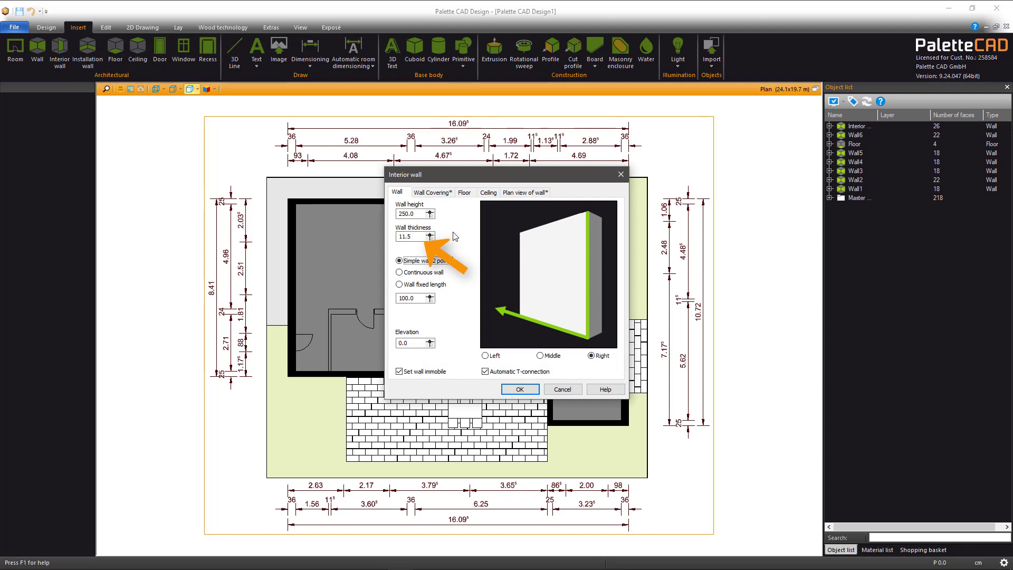
Step: Draw the 11.5 cm continuous room dividers and select one to inspect its properties
left_click(399, 272)
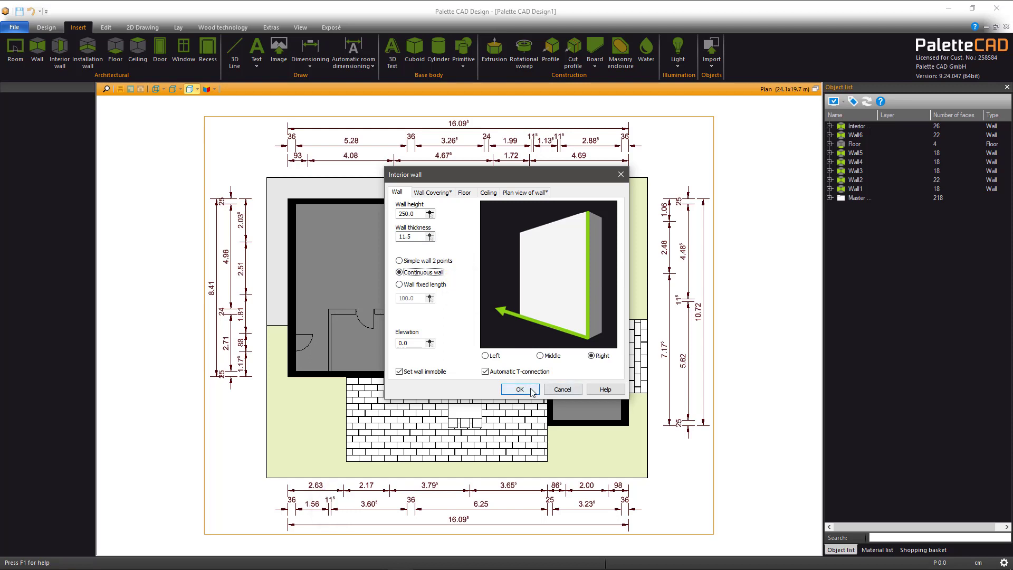
left_click(520, 389)
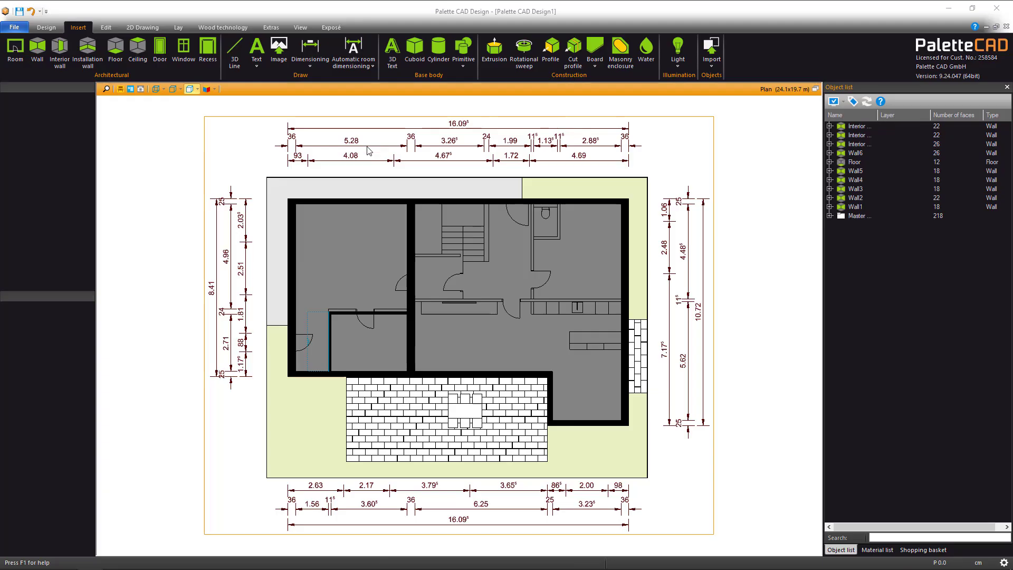
left_click(365, 315)
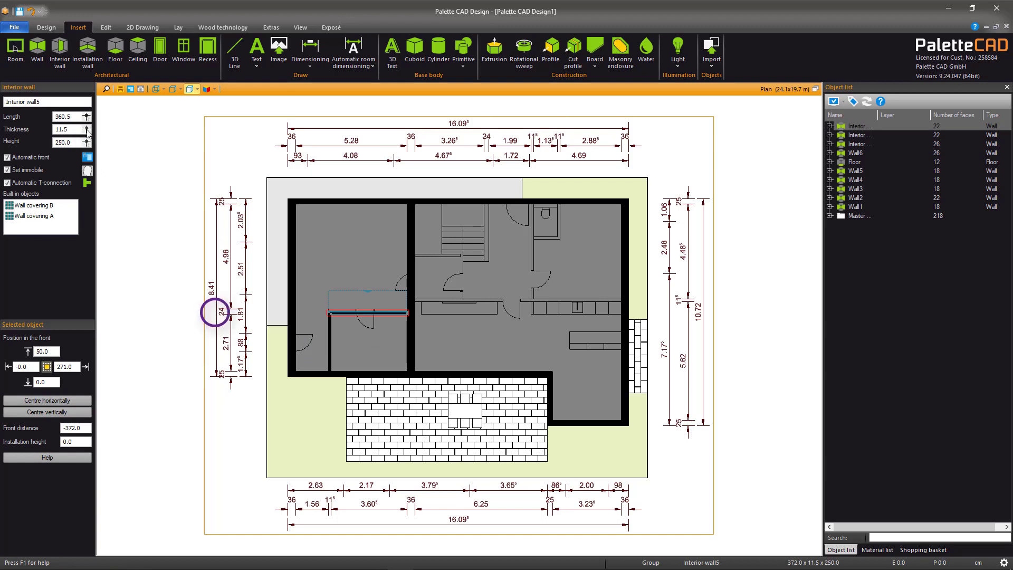
left_click(66, 129)
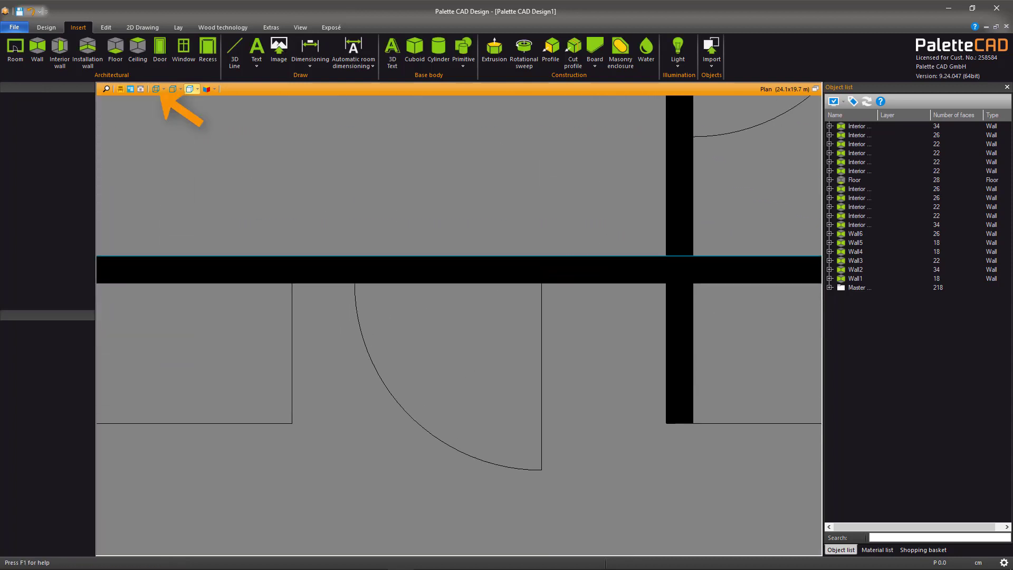
Step: Show walls as outlines, measure the opening, insert an 80 cm door and flip its swing
left_click(155, 90)
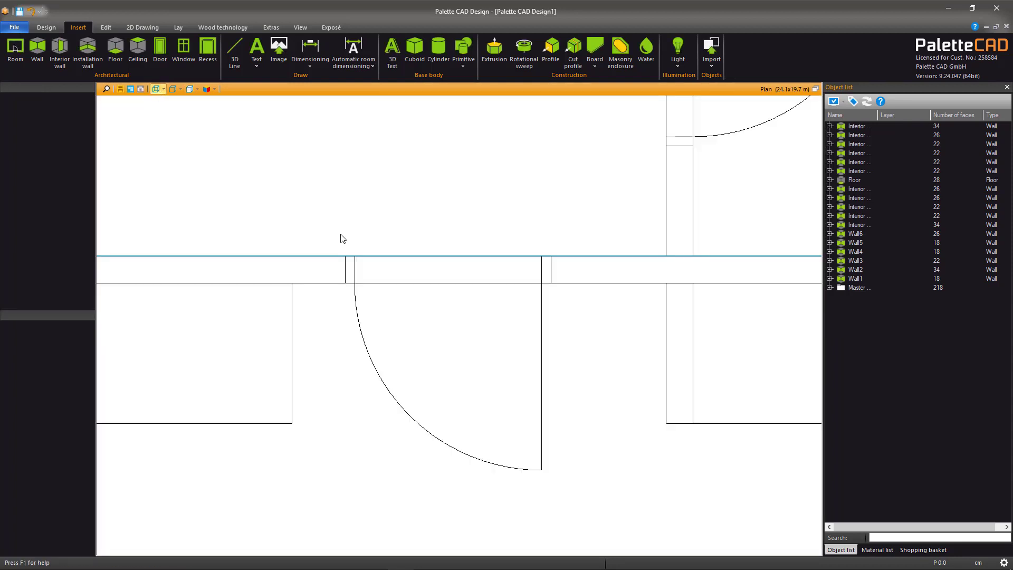
left_click(159, 51)
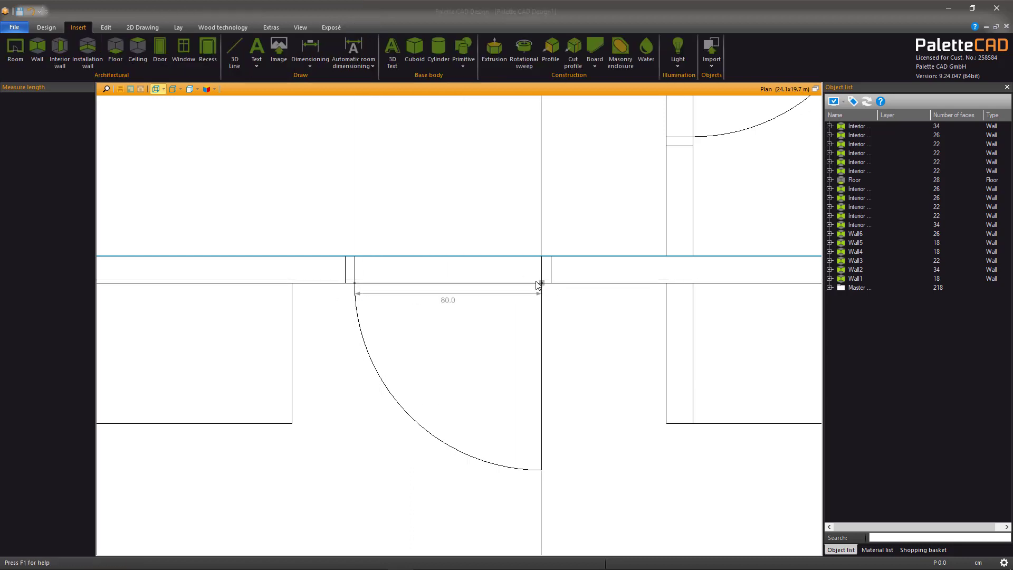
left_click(538, 285)
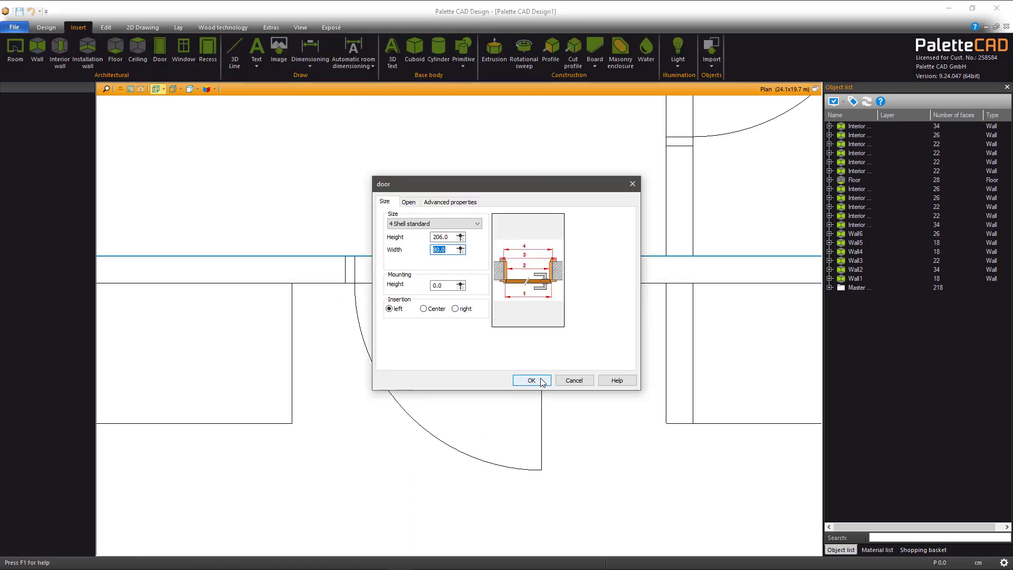
left_click(530, 380)
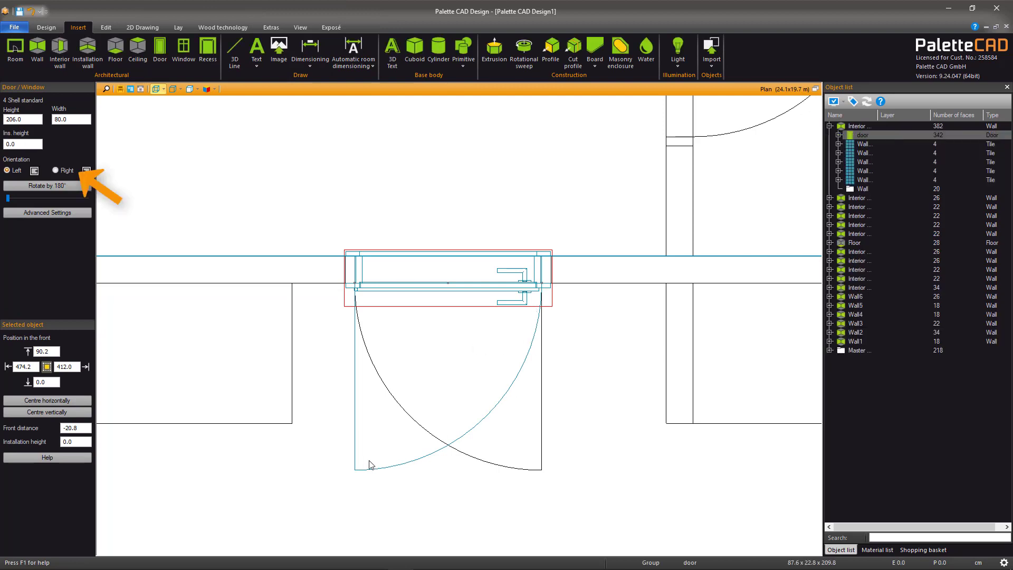
left_click(54, 170)
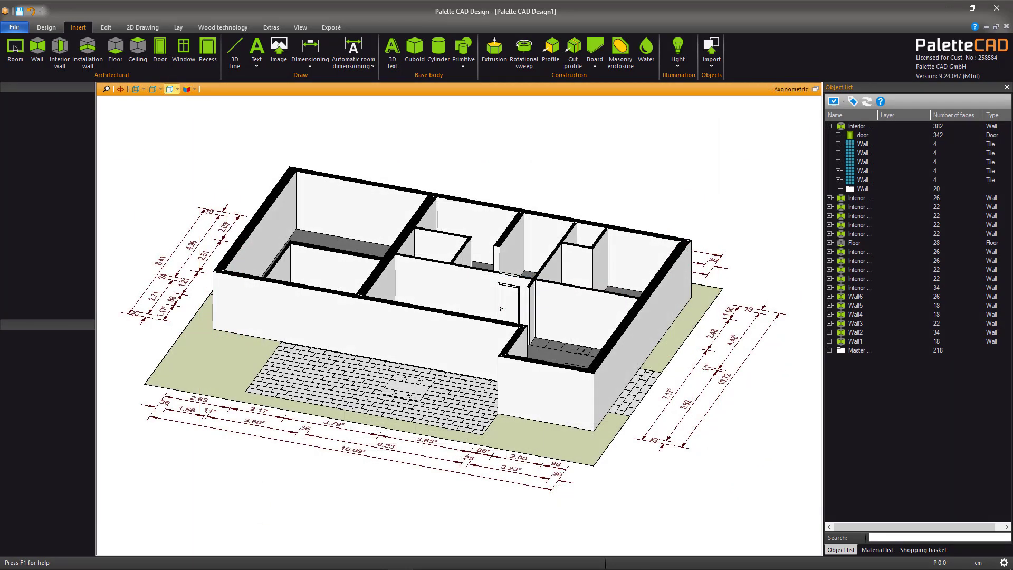
Step: Insert a catalogue window measured to the 248 × 202 cm opening into Wall3
left_click(45, 27)
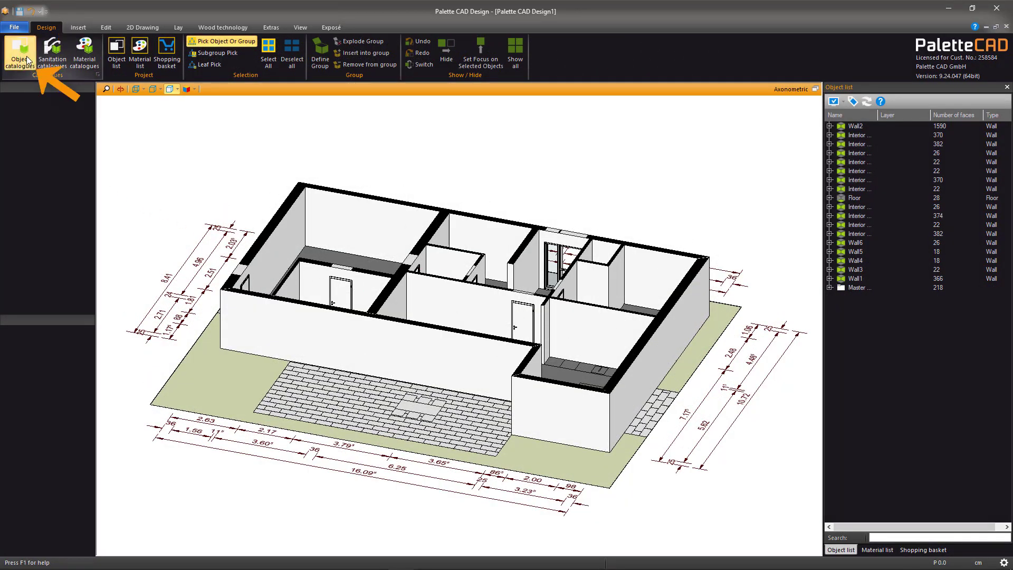
left_click(19, 52)
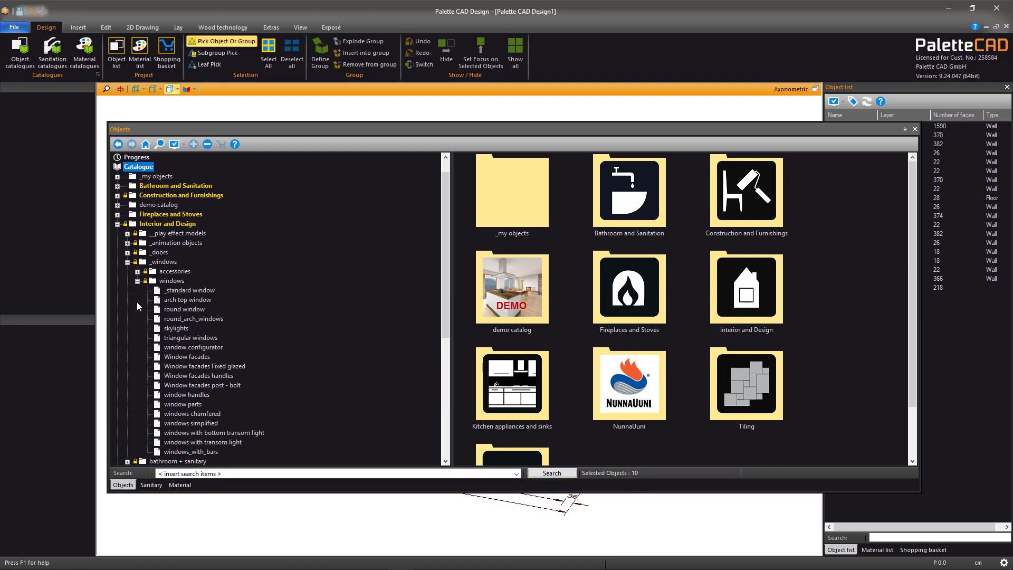
left_click(184, 404)
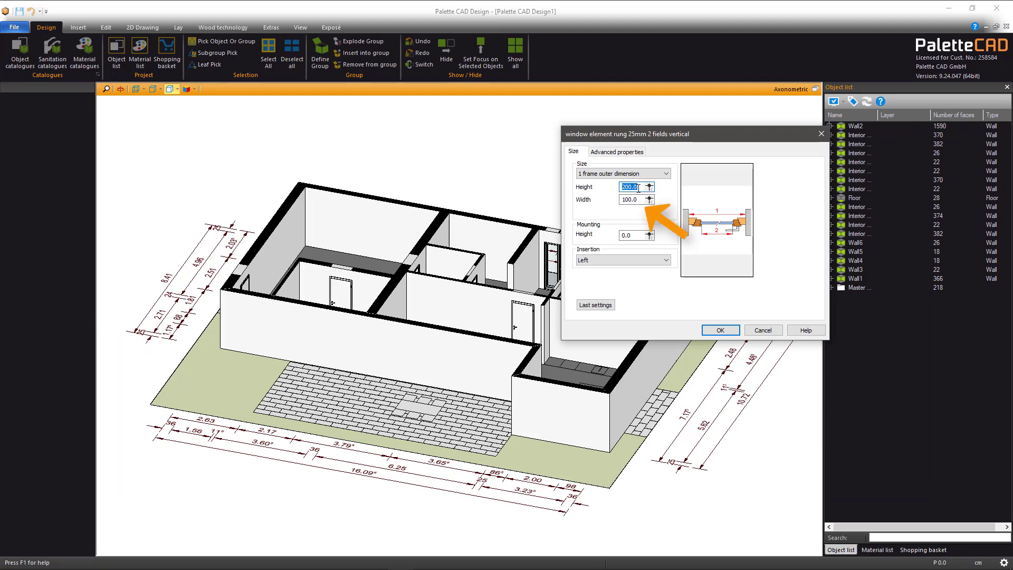
left_click(648, 184)
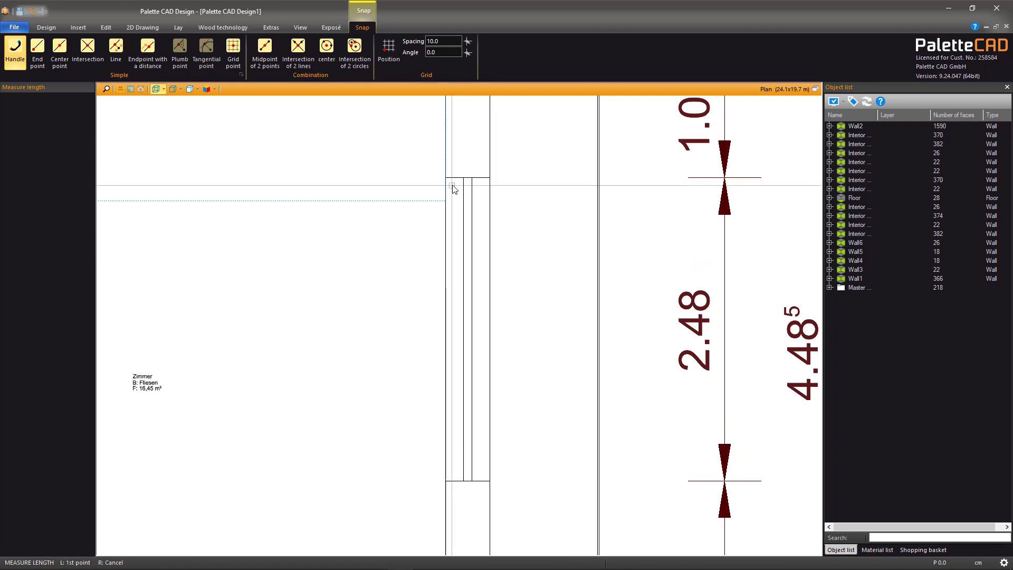
left_click(37, 53)
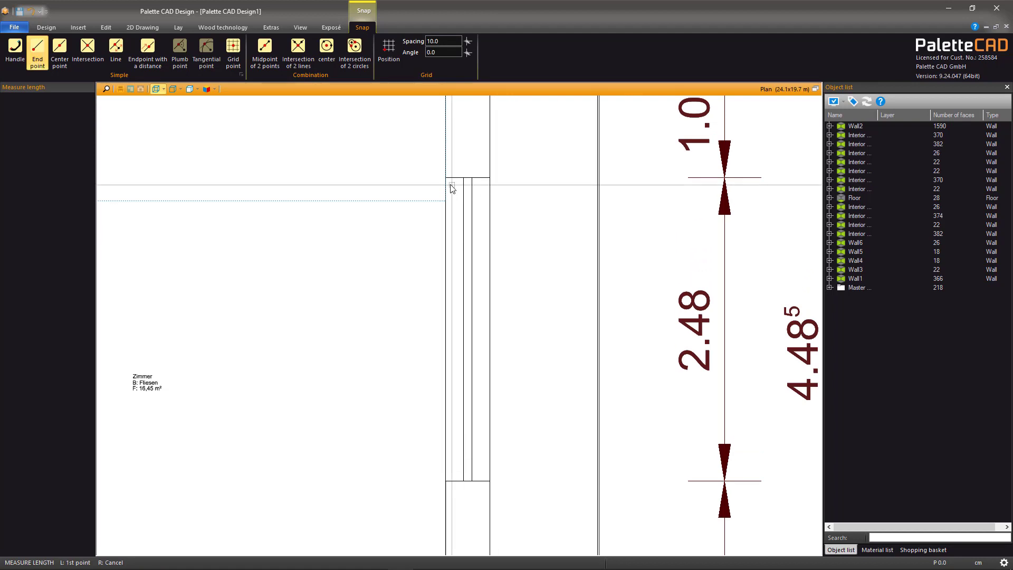
left_click(448, 188)
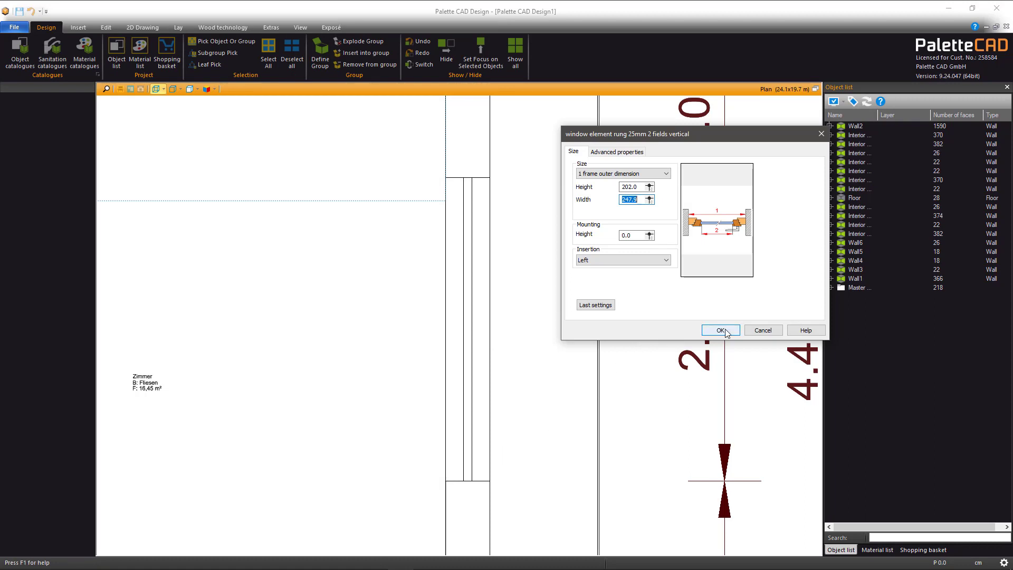
left_click(720, 330)
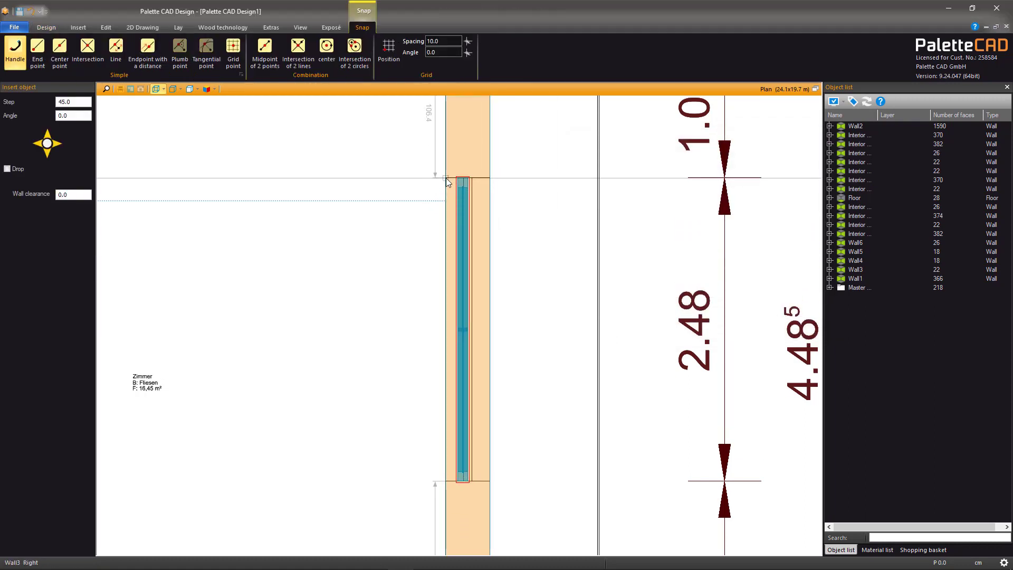
left_click(46, 27)
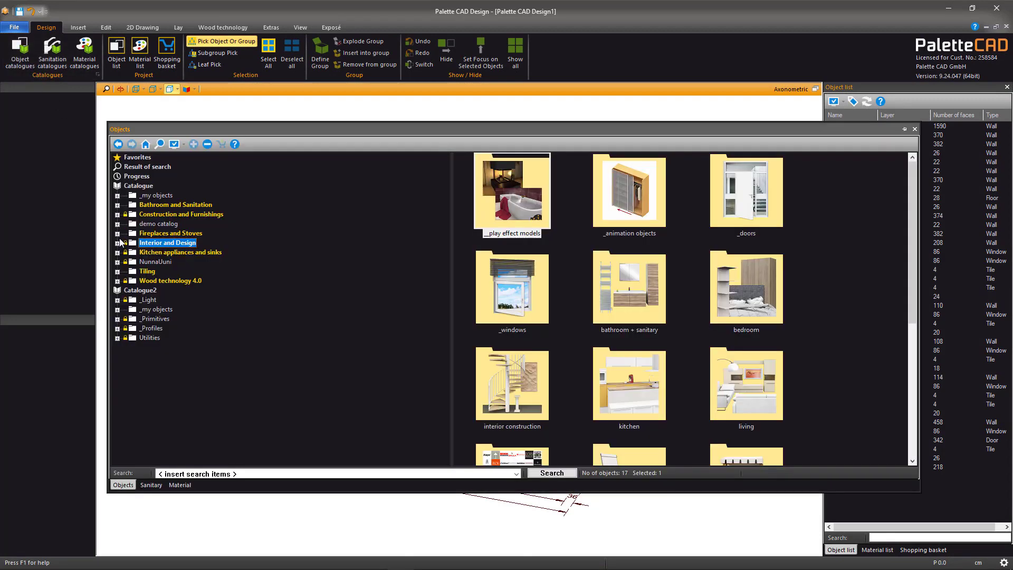
Step: Expand Interior and Design and its living folder to a living-room furniture category
left_click(118, 242)
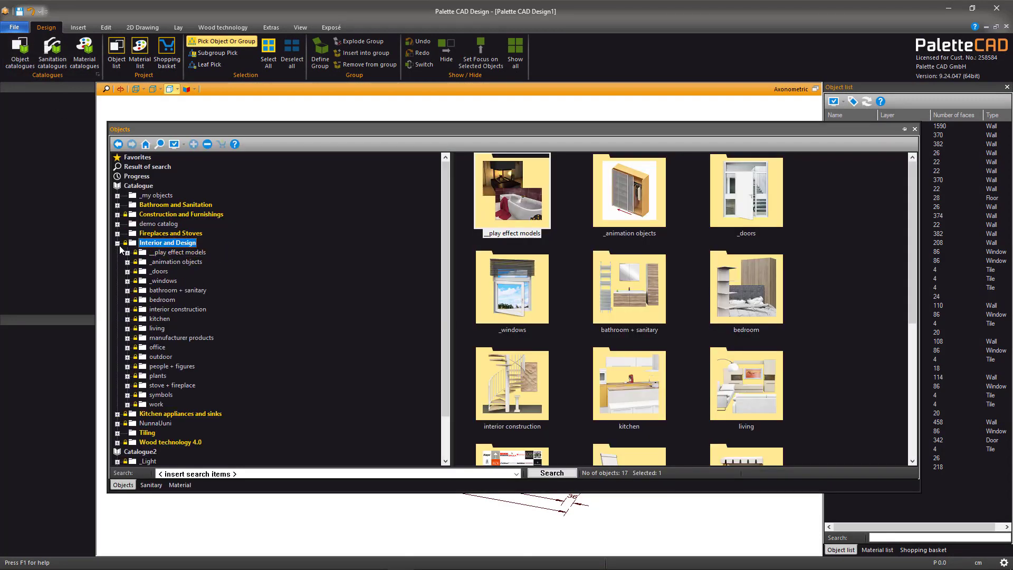
left_click(127, 328)
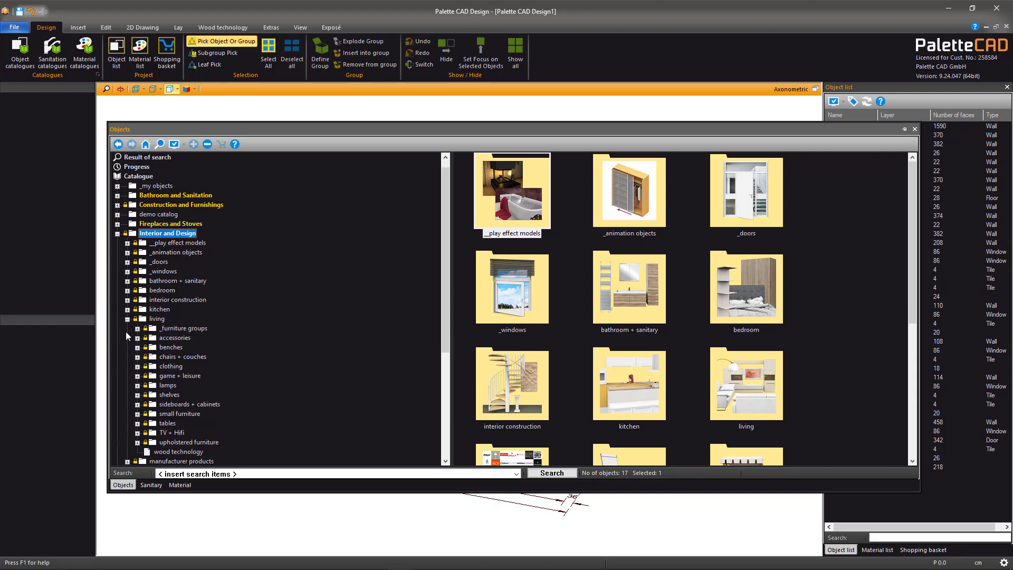
left_click(136, 394)
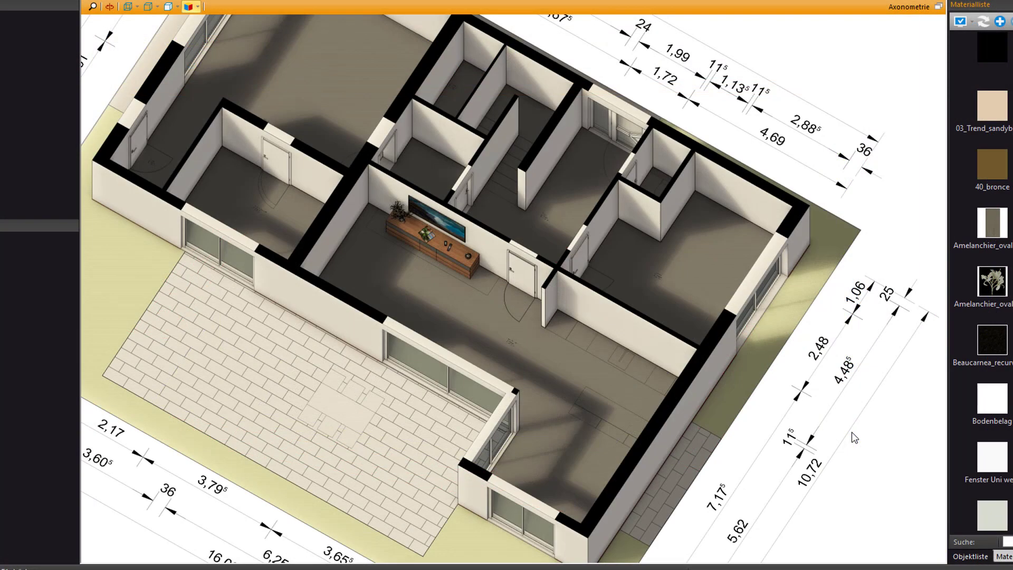
mouse_move(507, 329)
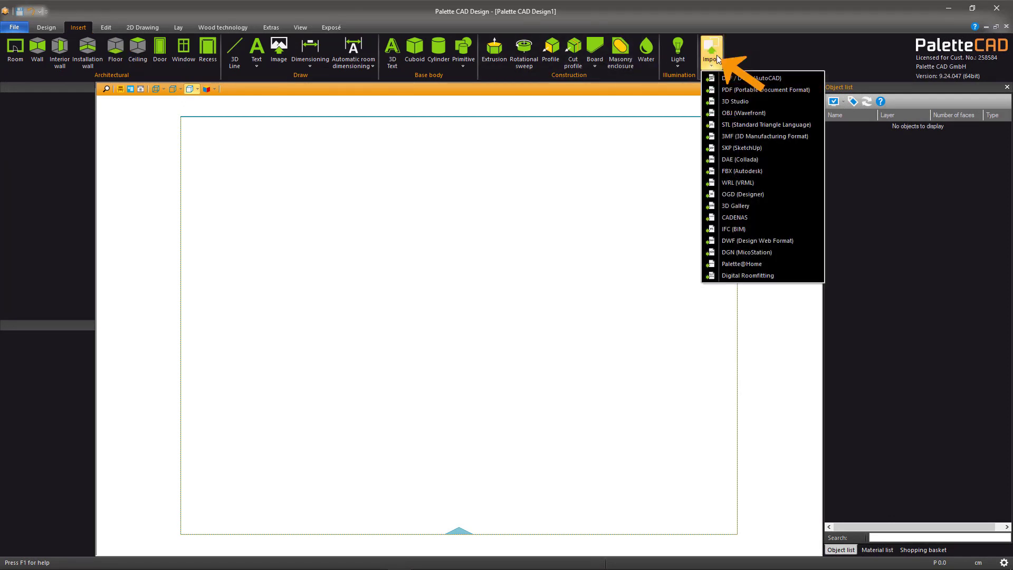
Step: Import the Master plan PDF at 100% scale and place it in the drawing
left_click(743, 95)
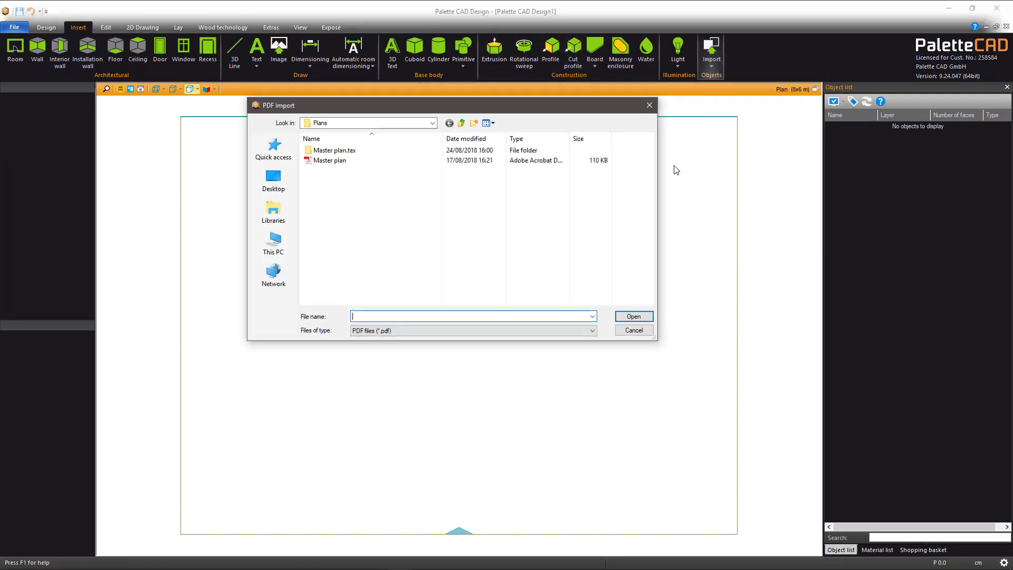
double_click(330, 161)
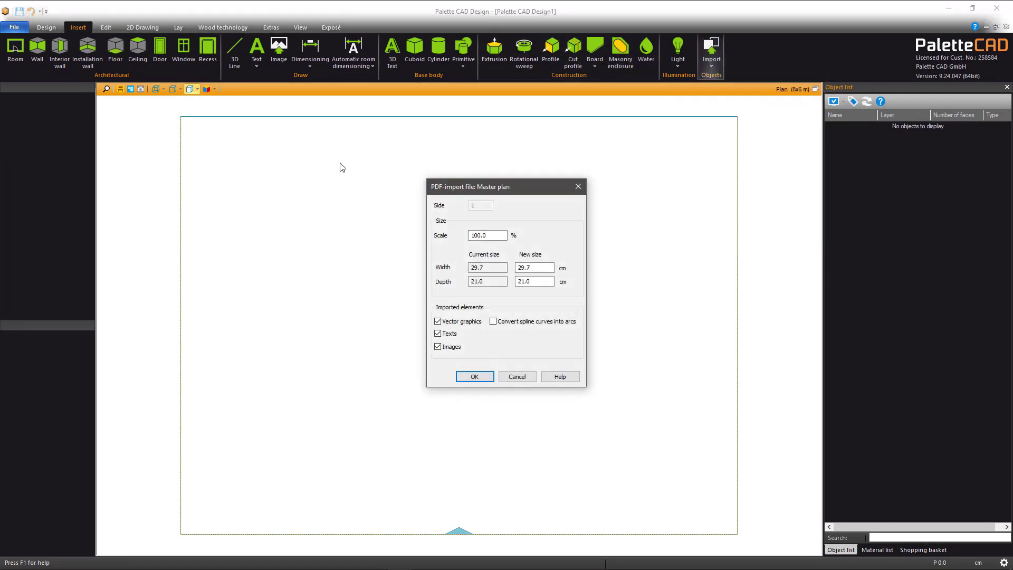
mouse_move(490, 248)
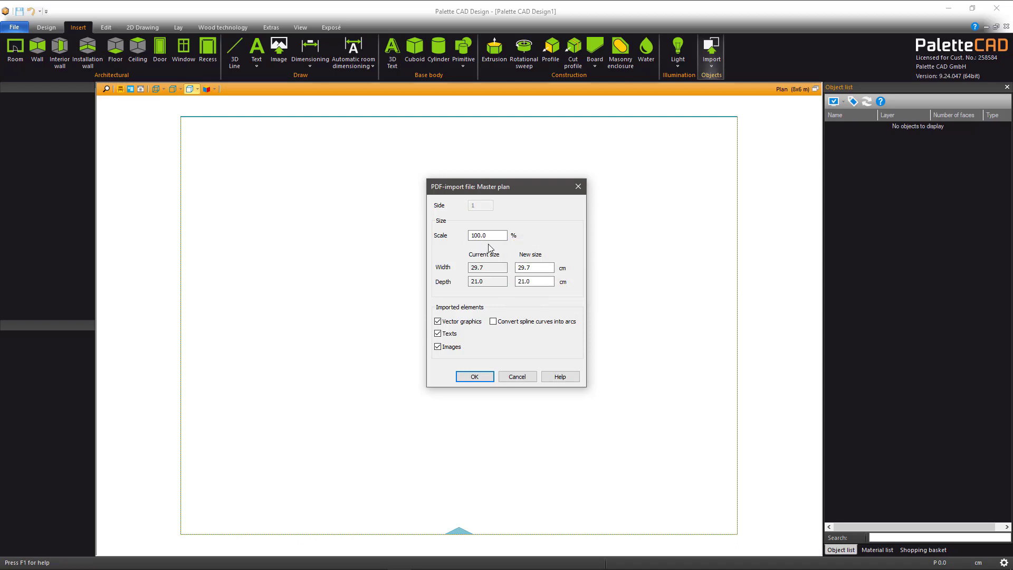
left_click(474, 377)
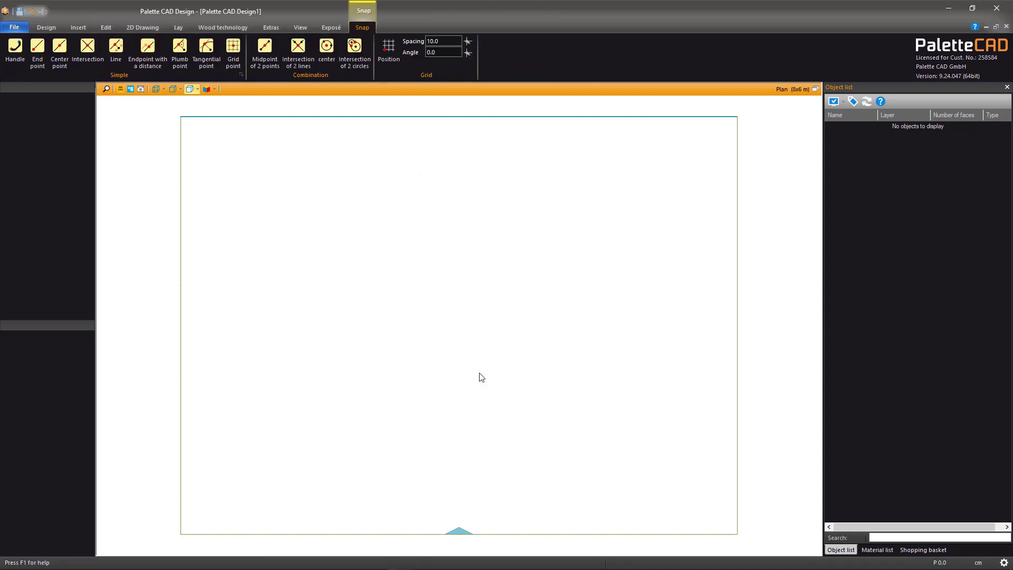
left_click(78, 27)
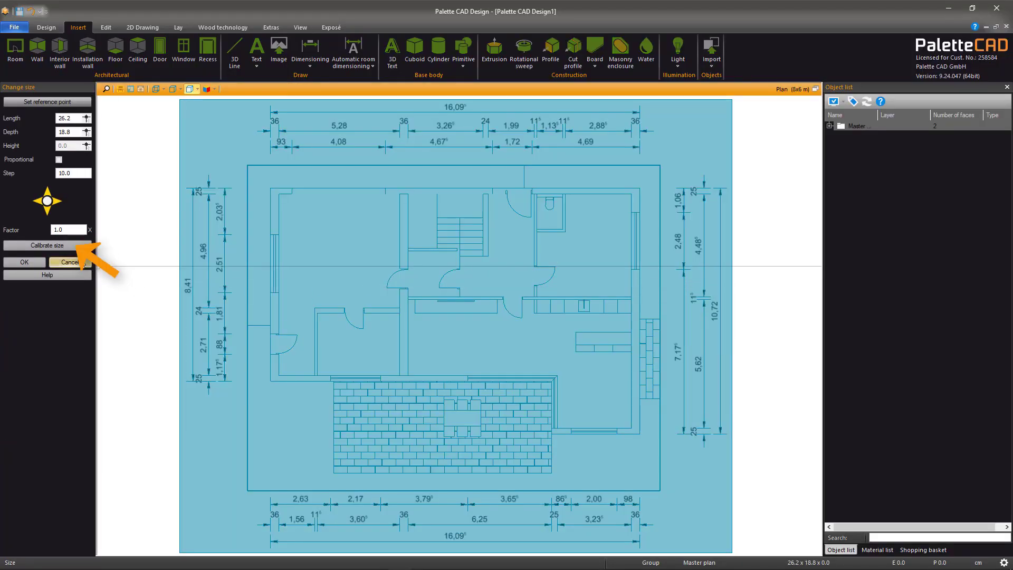
Step: Calibrate the plan by setting its 2.00 m dimension to 200 cm, then apply
left_click(47, 244)
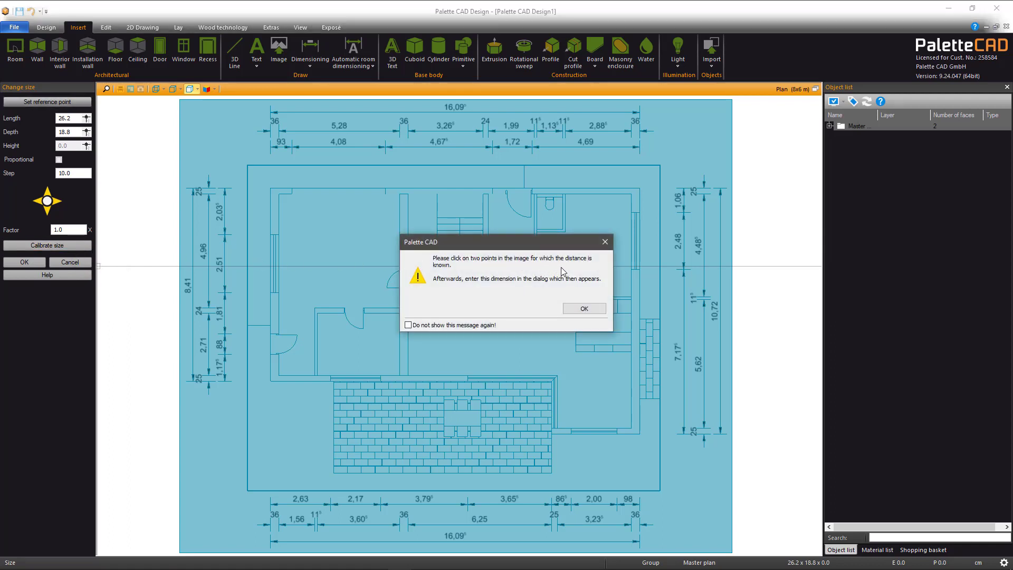
left_click(582, 308)
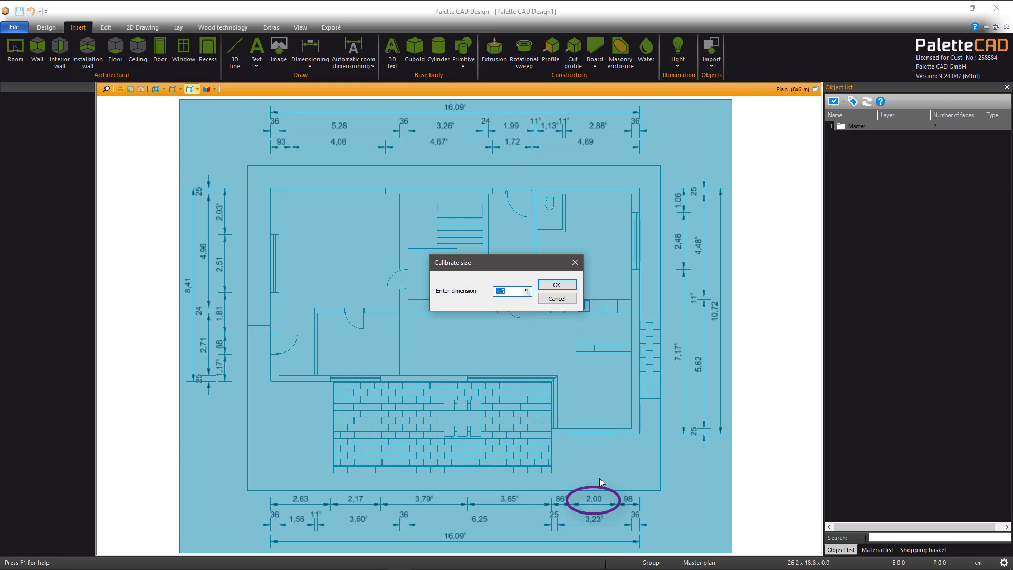
type("2")
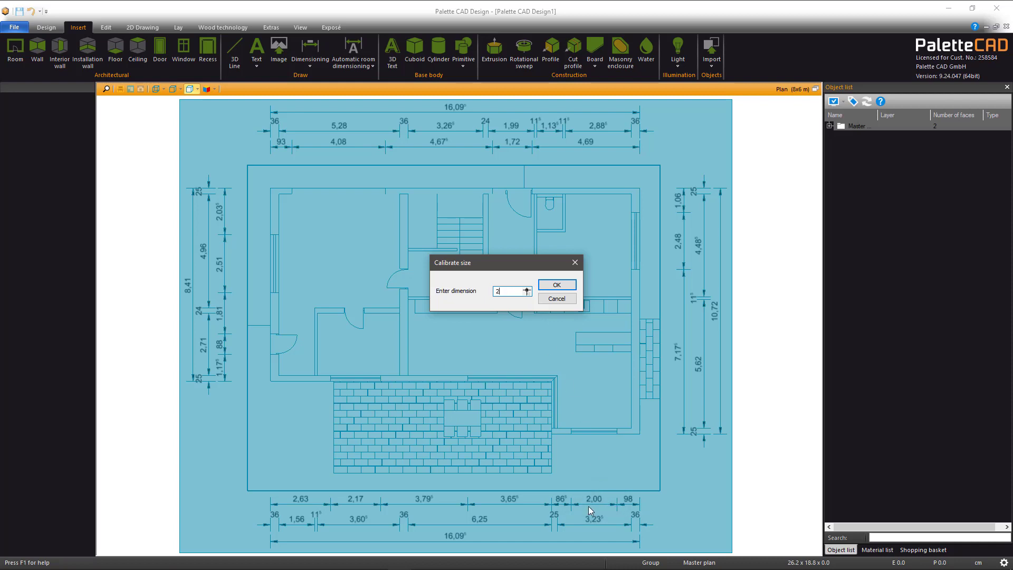
type("200")
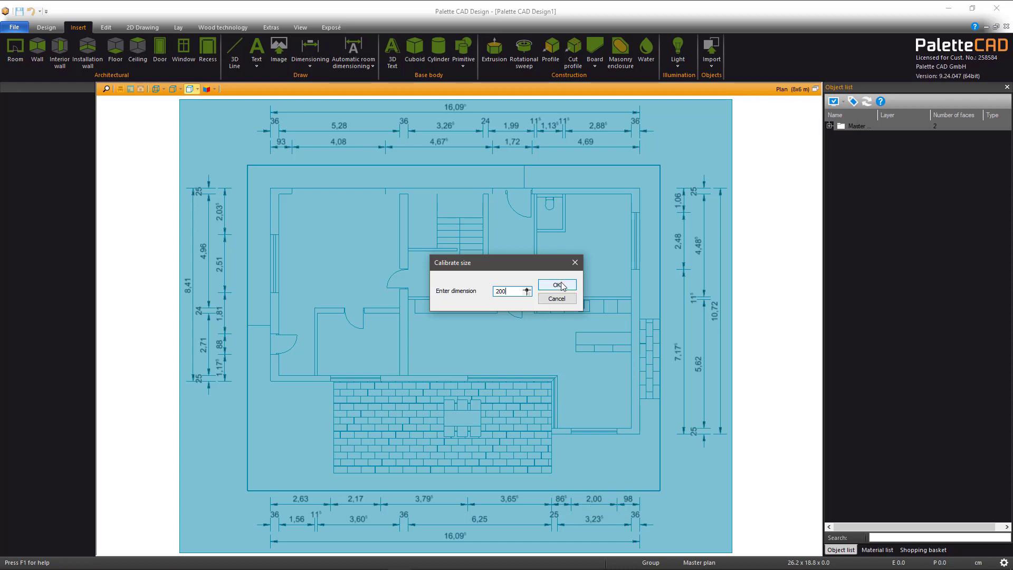
left_click(557, 285)
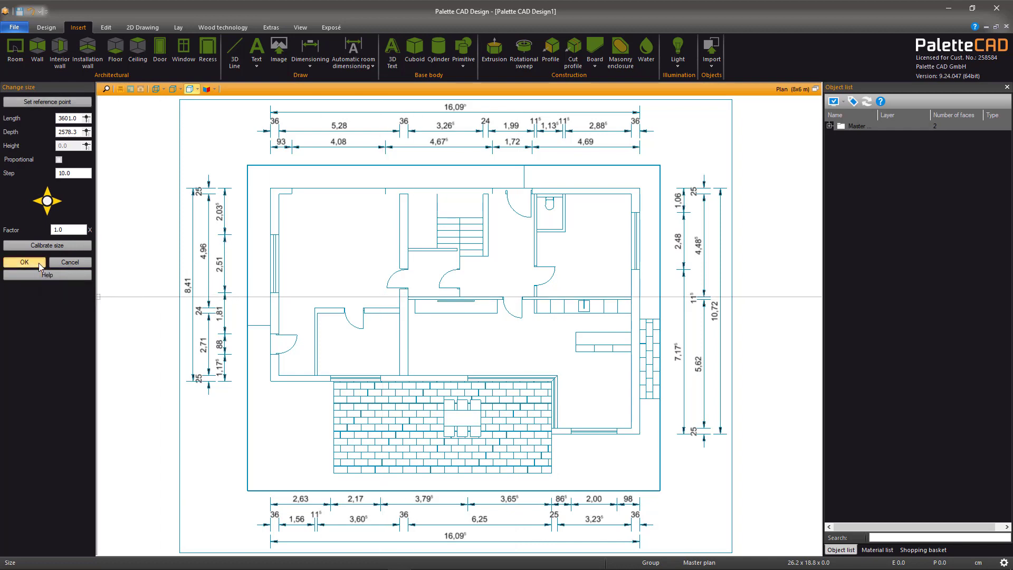
left_click(24, 262)
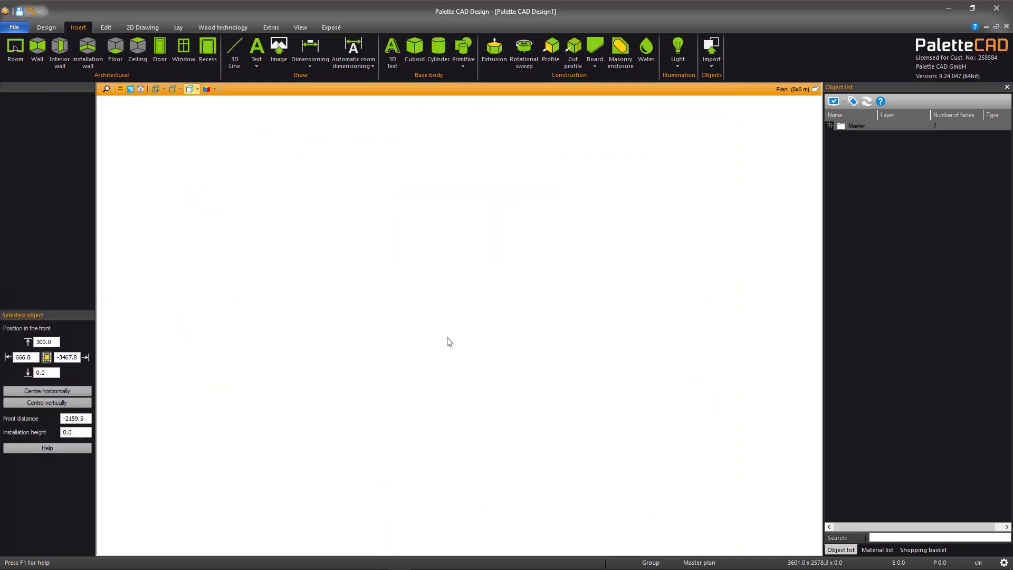